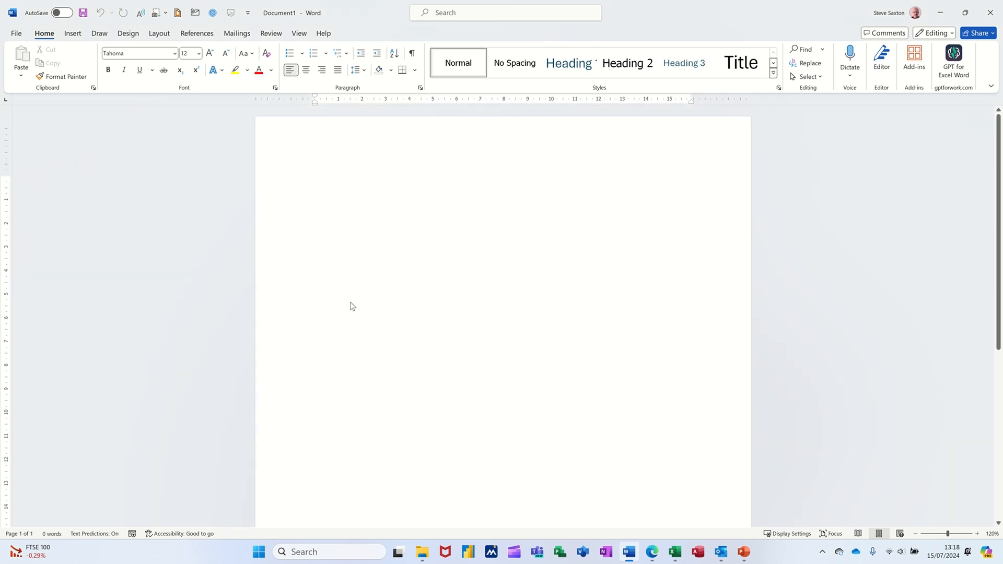
Open the Office Add-ins store from the blank Word document.
left_click(315, 182)
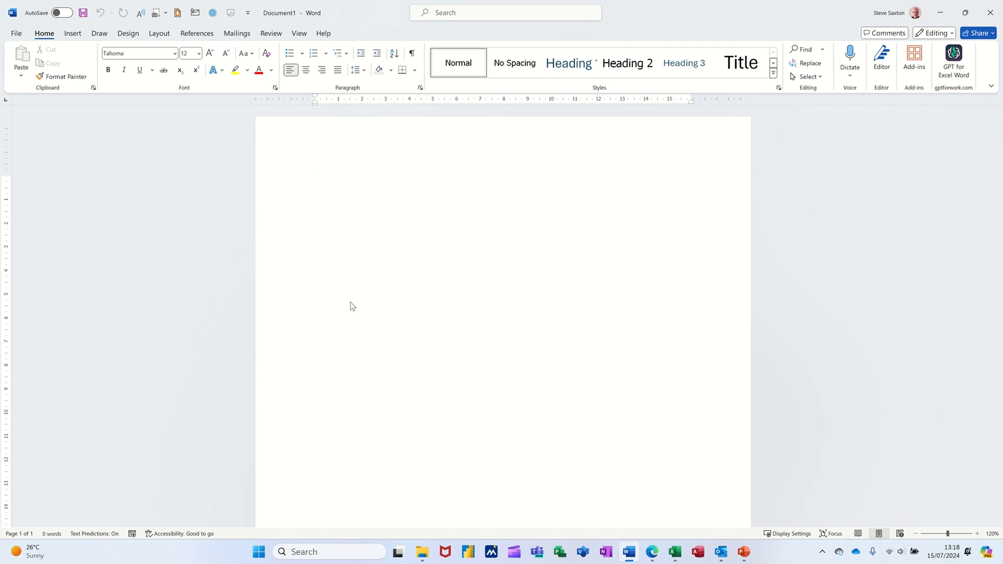
left_click(315, 181)
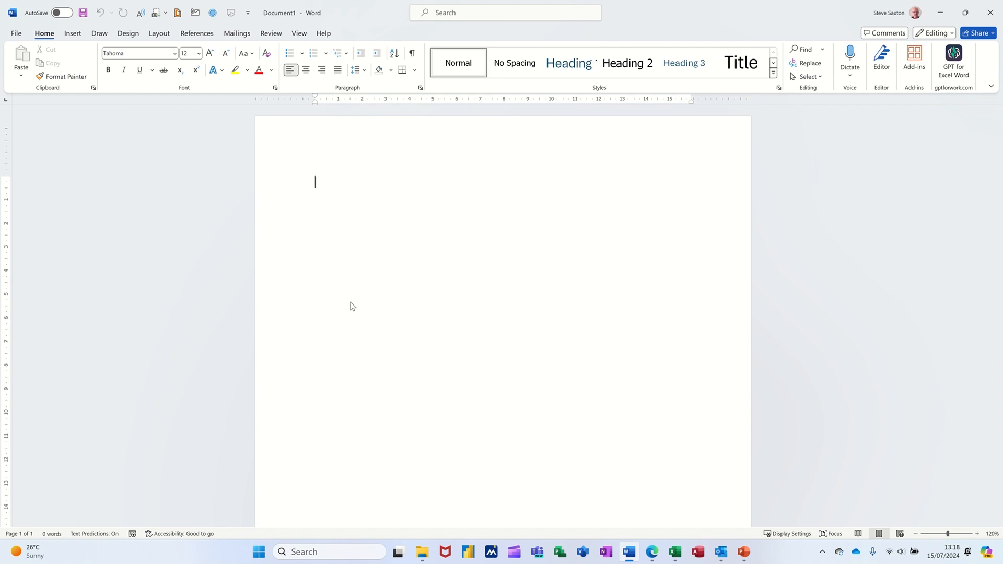
mouse_move(982, 67)
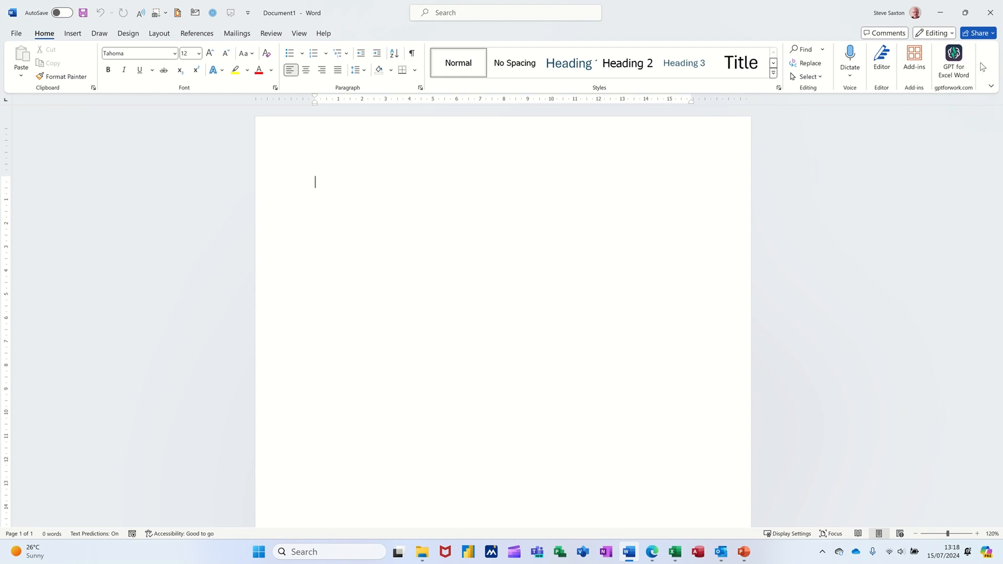
mouse_move(135, 103)
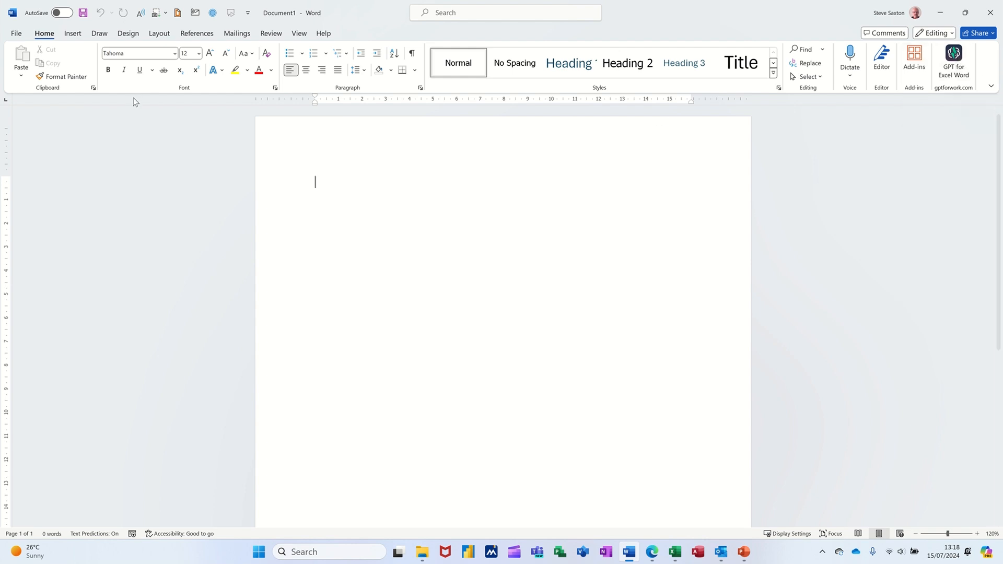
mouse_move(19, 40)
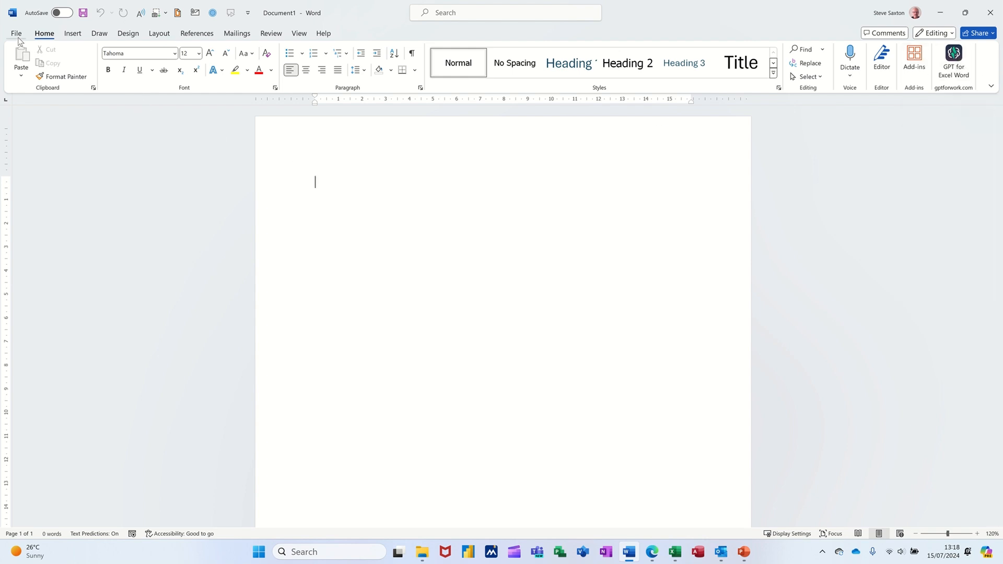
left_click(16, 33)
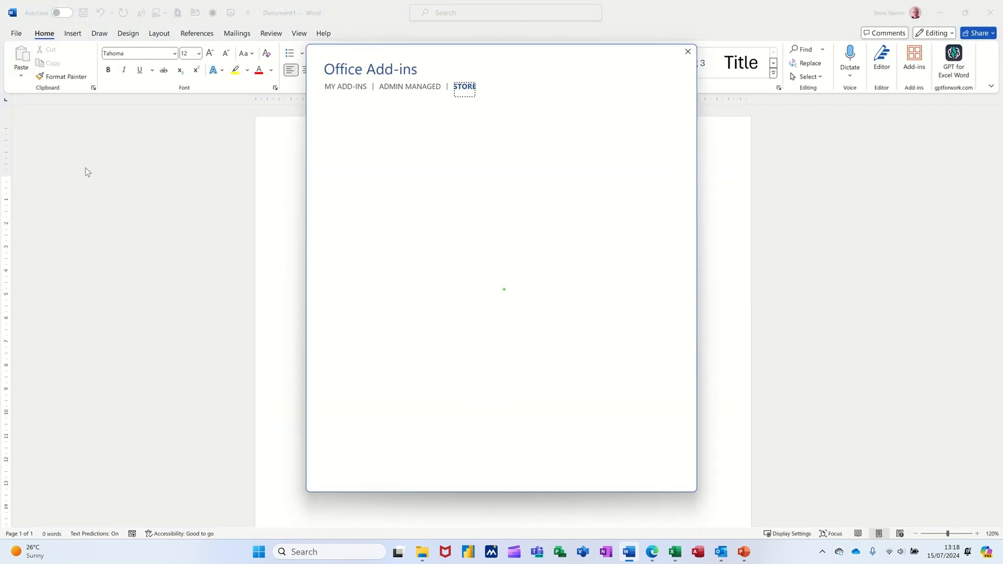
Search the add-ins store for 'chat gpt', listing GPT for Excel Word first.
left_click(464, 86)
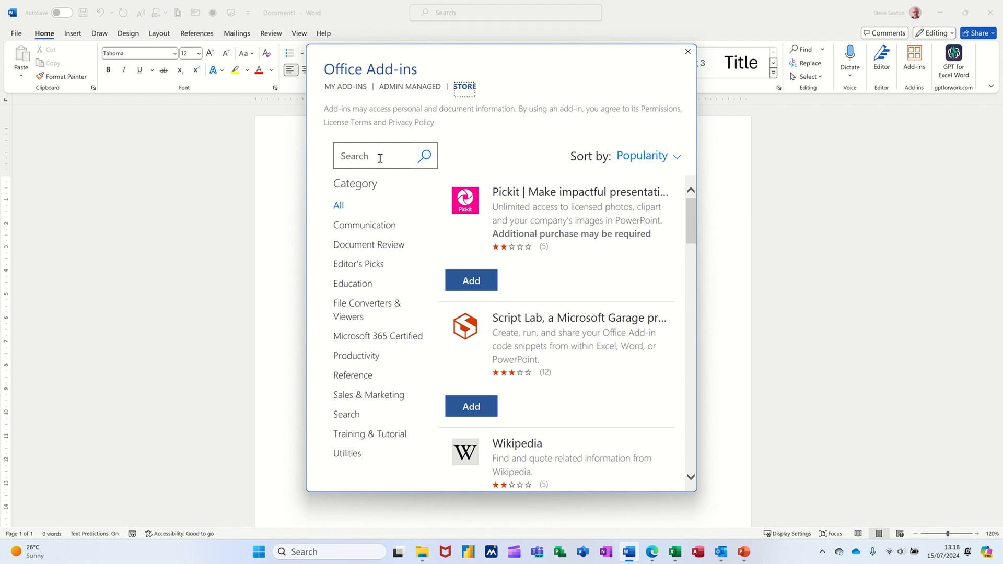
type("ch")
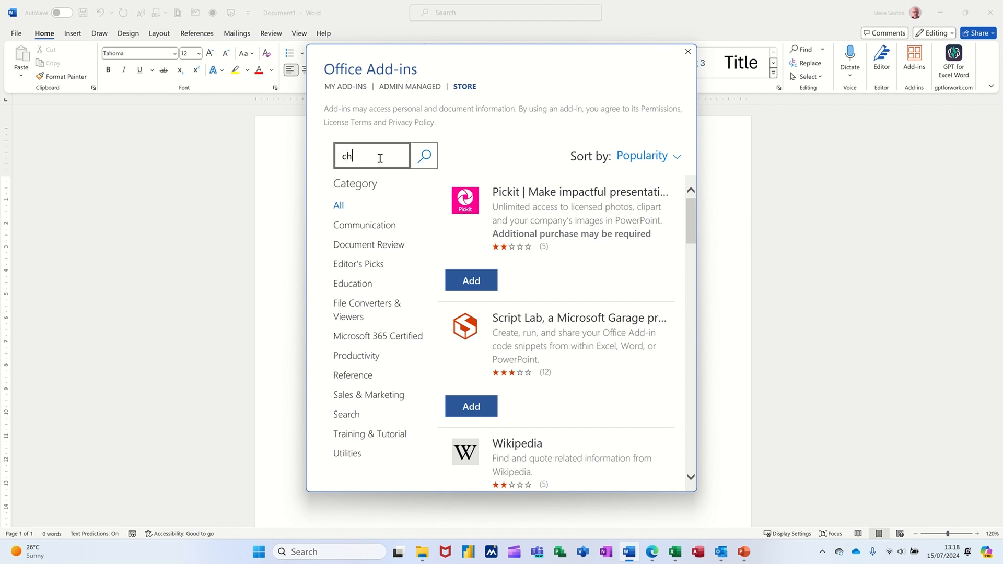
type("at")
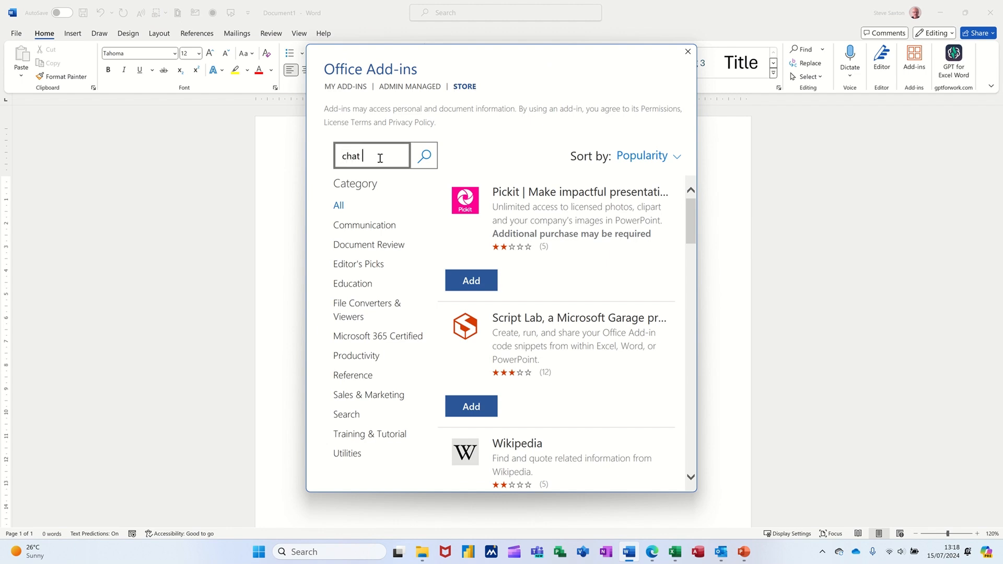
type("gpt")
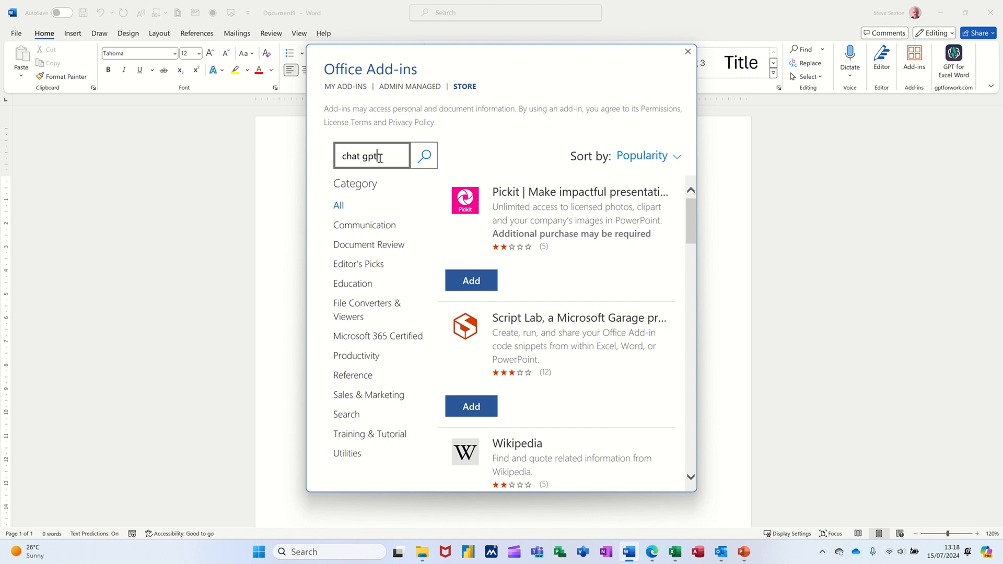
left_click(424, 156)
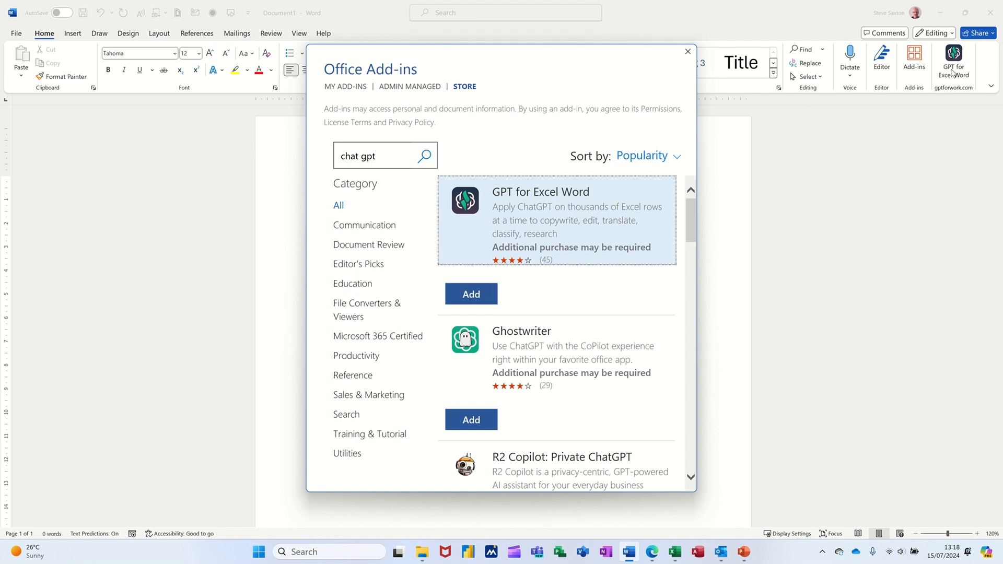
mouse_move(523, 205)
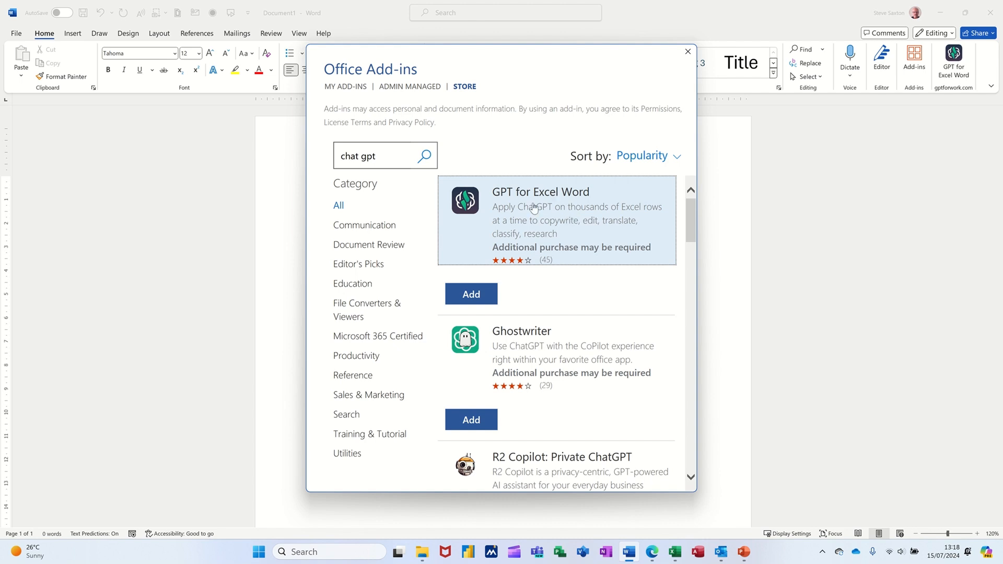
mouse_move(558, 222)
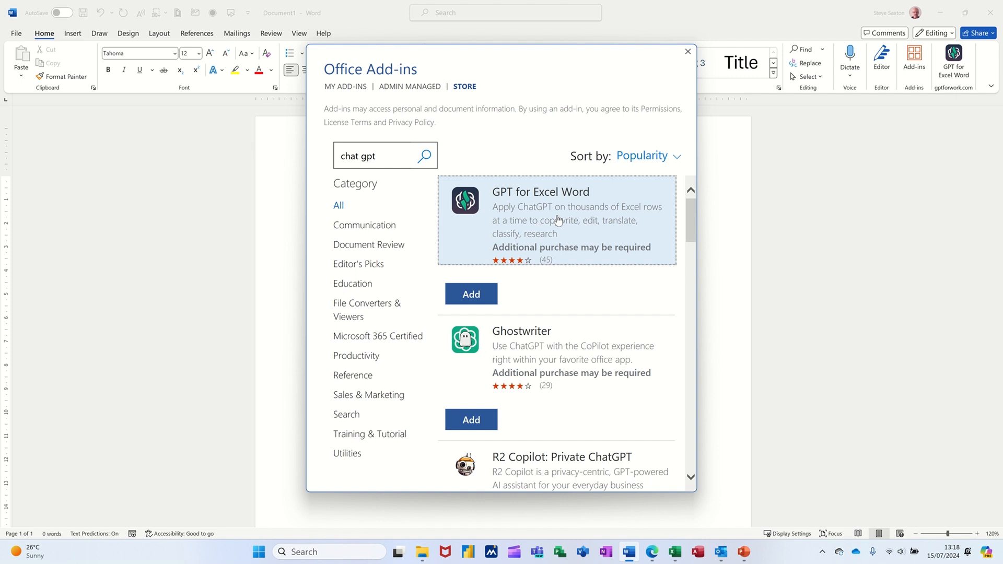
mouse_move(688, 51)
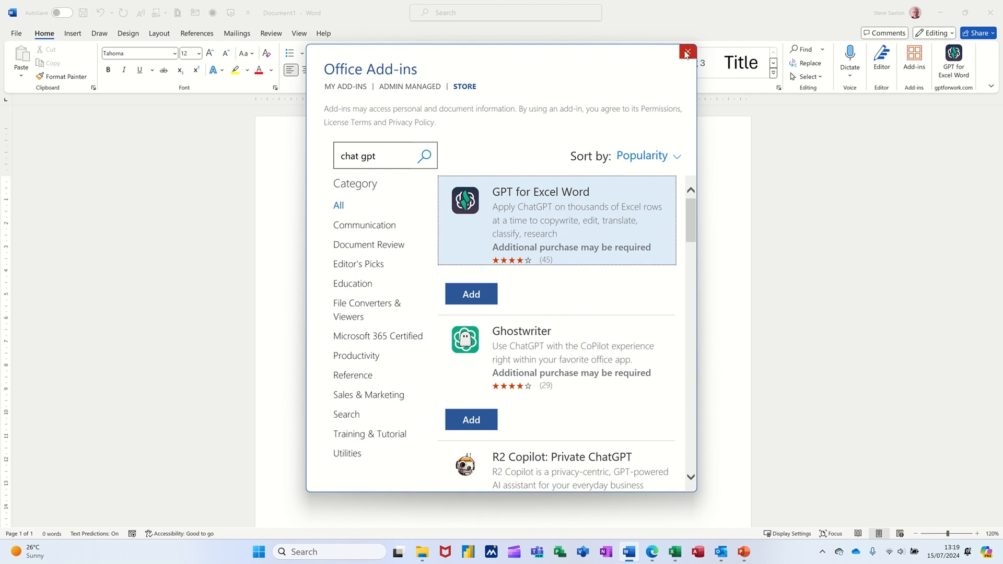
Open the GPT for Excel Word panel and fill the page with =rand() sample text.
left_click(688, 52)
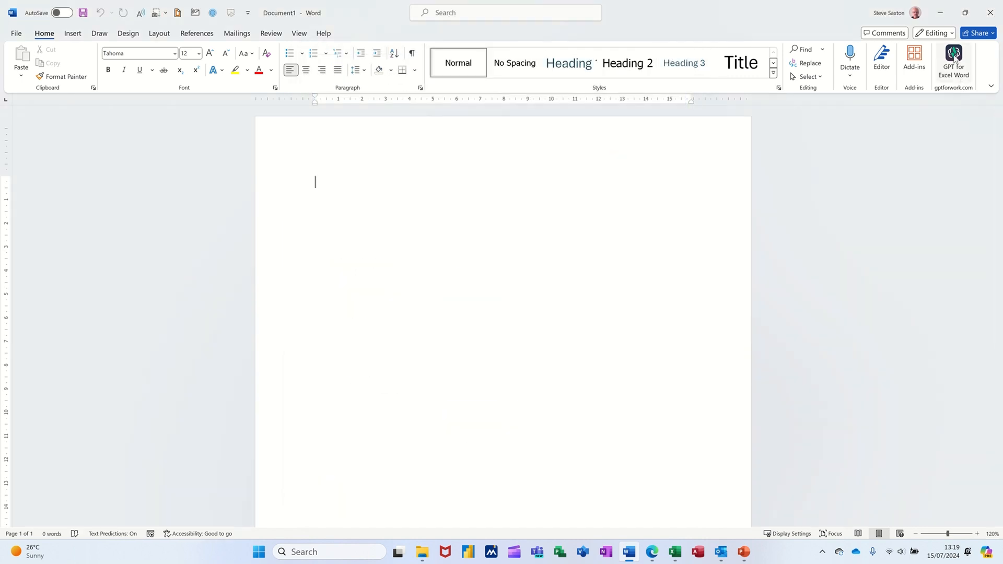
left_click(955, 60)
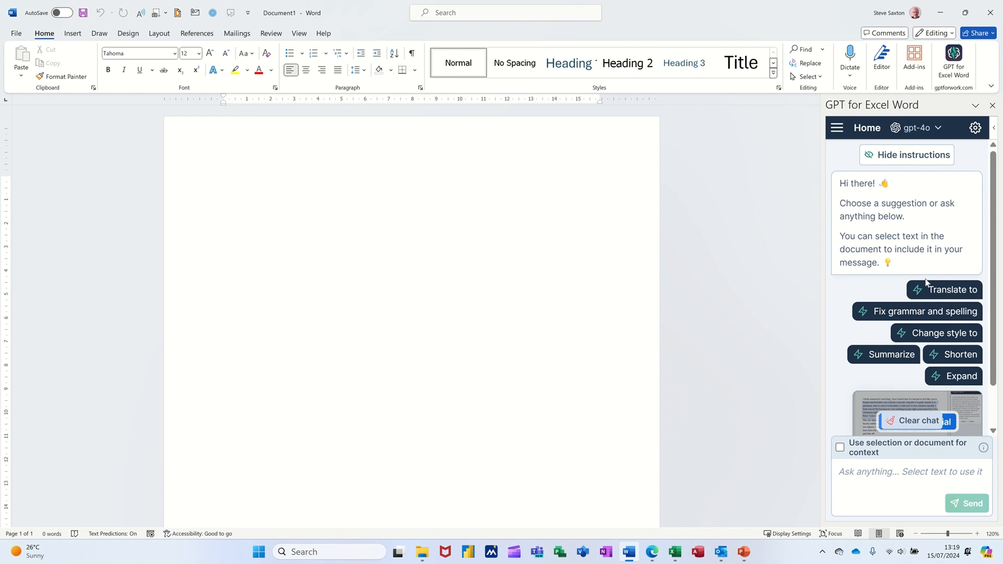
mouse_move(926, 350)
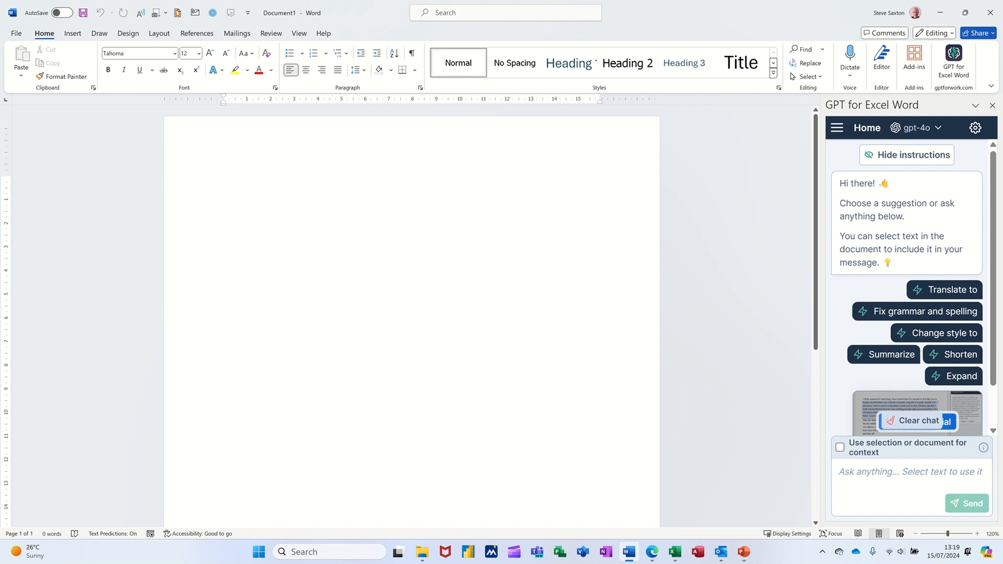
left_click(224, 182)
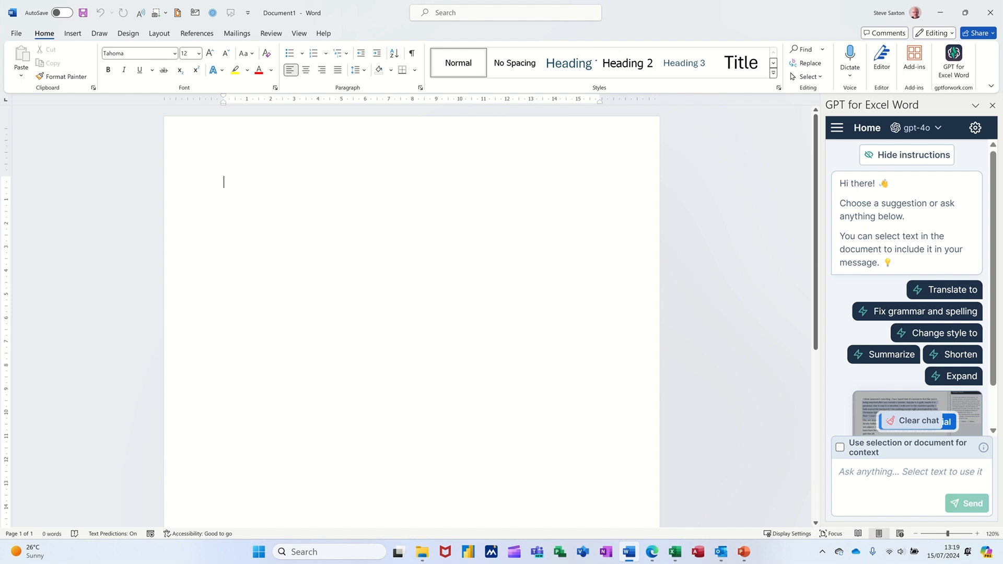
type("=")
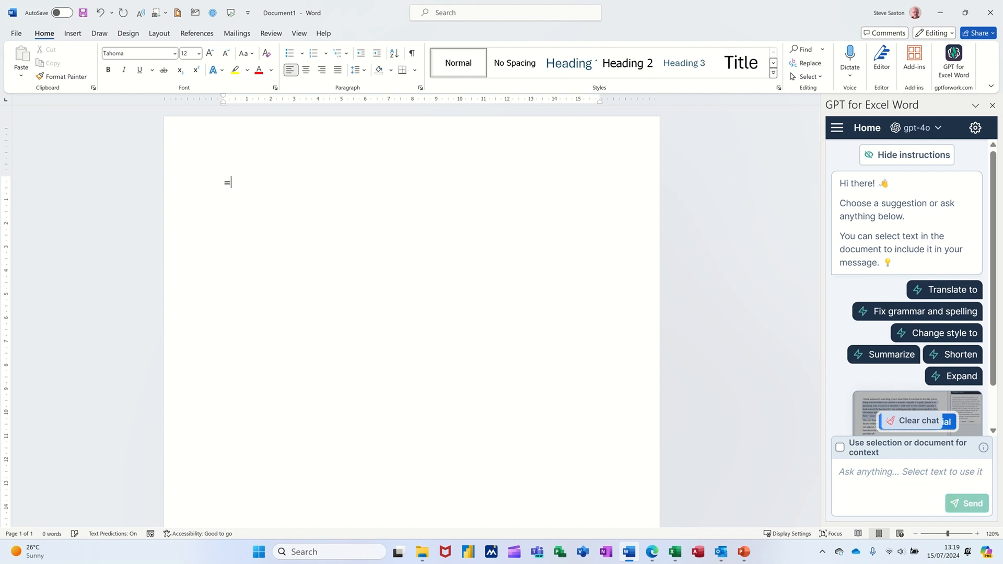
type("rand")
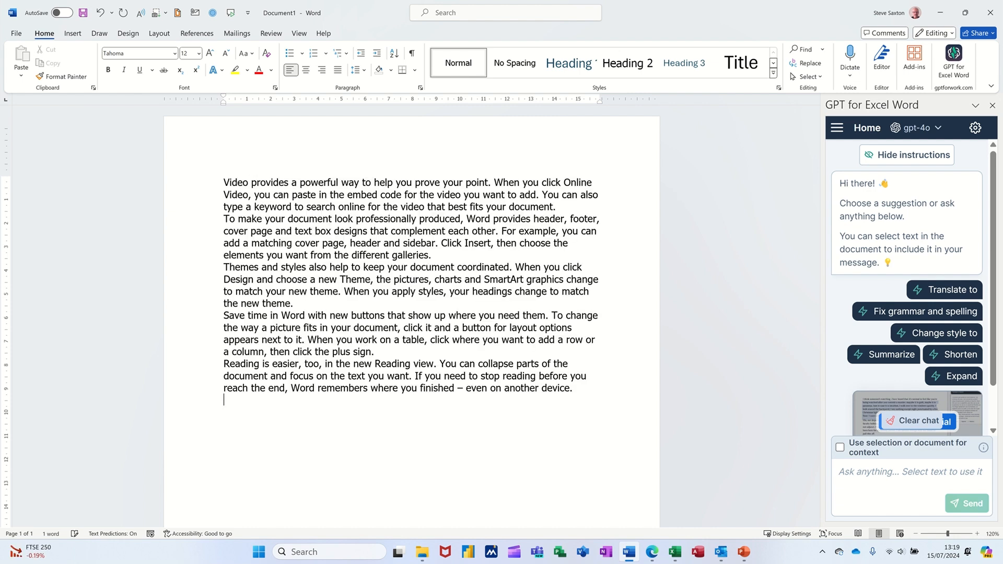
Ask the assistant to translate the selected first paragraph to French.
left_click(840, 446)
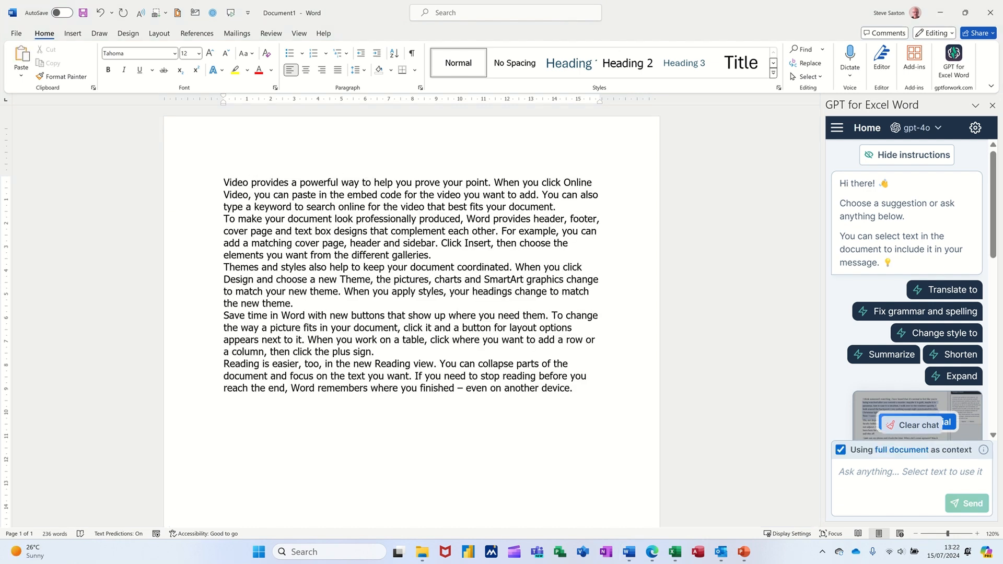
mouse_move(903, 334)
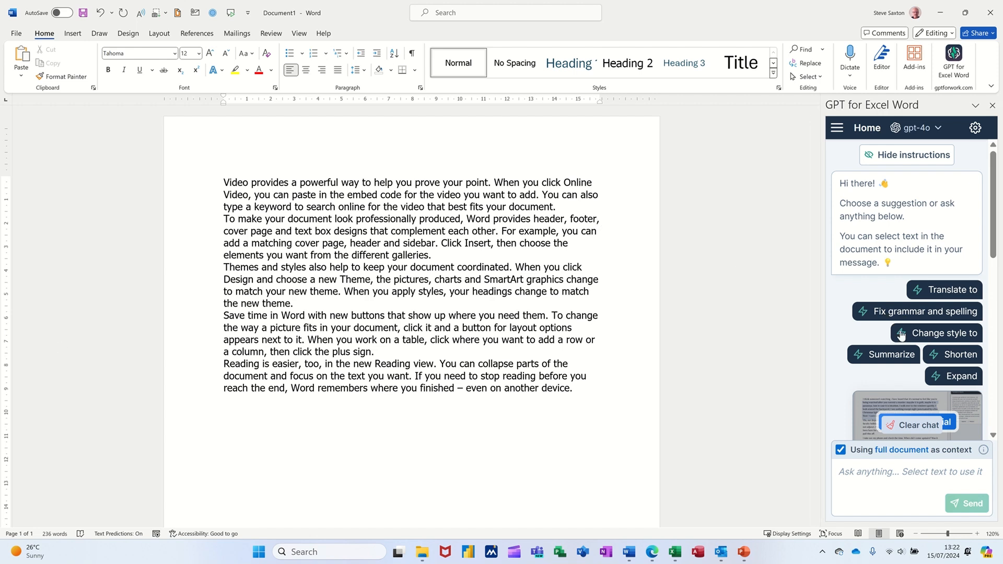
mouse_move(847, 470)
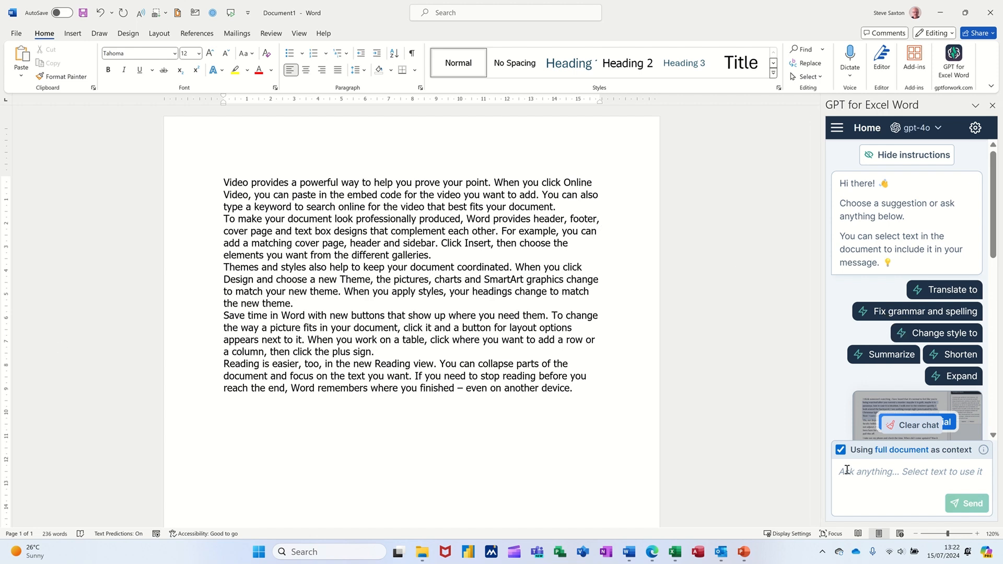
left_click(908, 471)
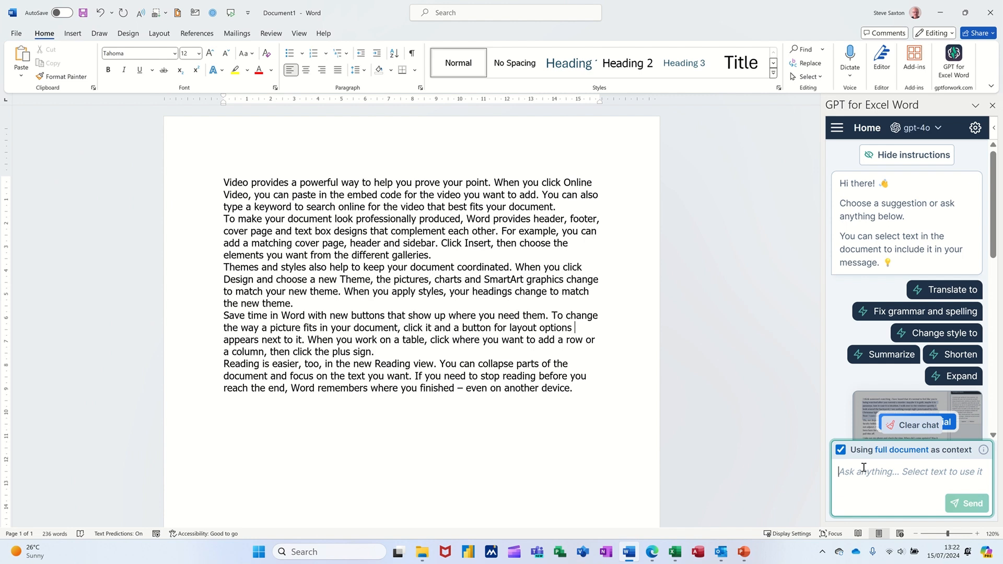
type("Transl")
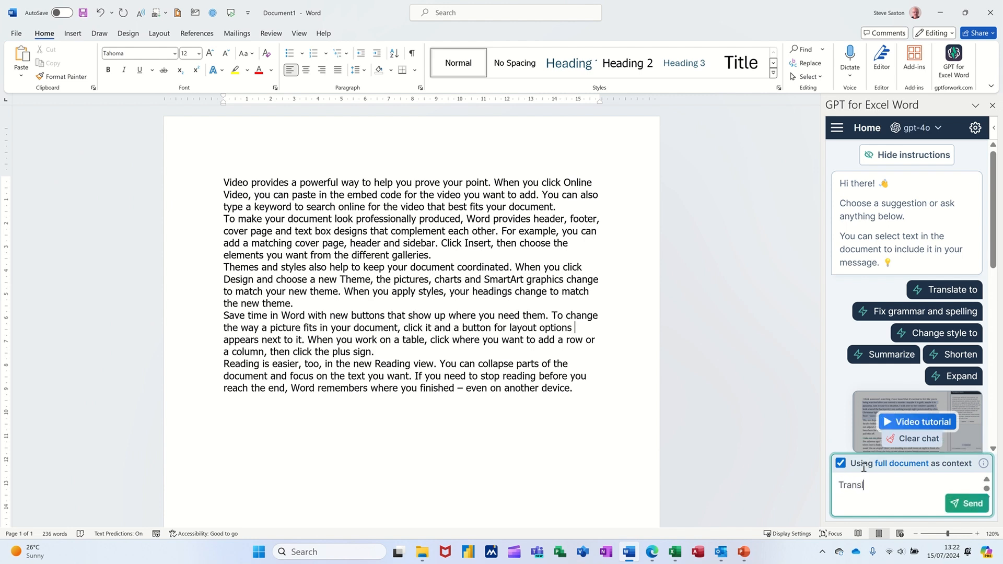
type("late")
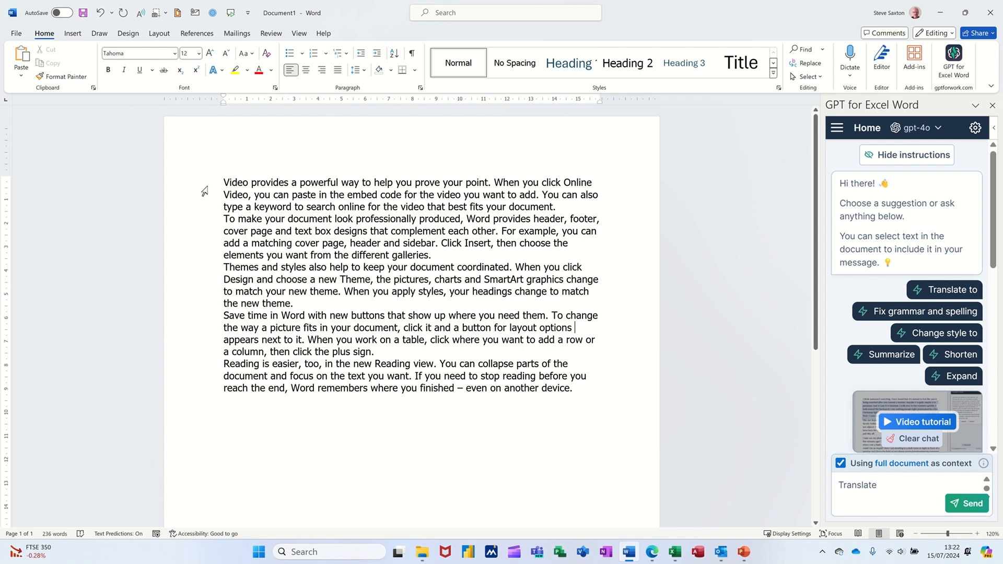
left_click_drag(224, 182, 556, 205)
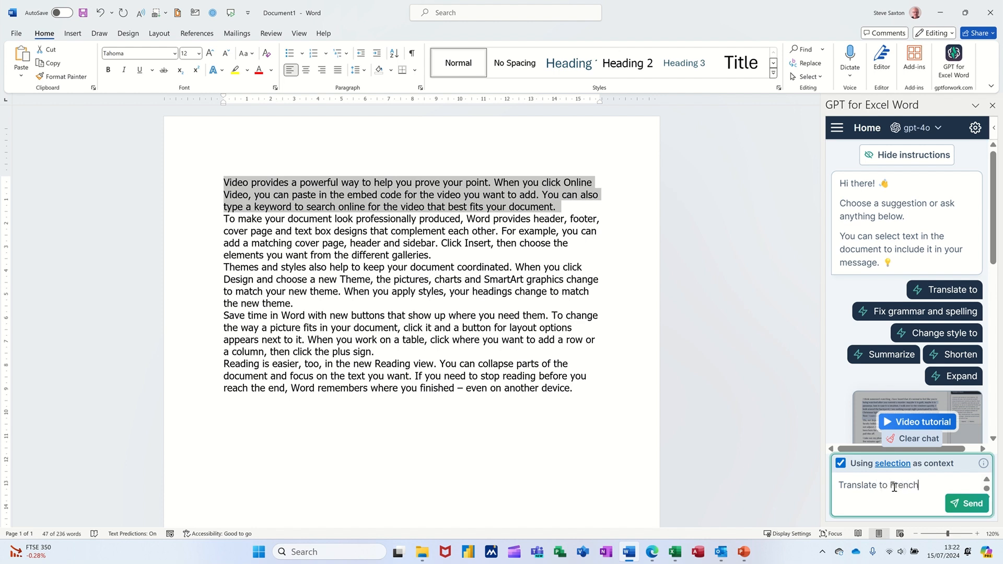
left_click(968, 504)
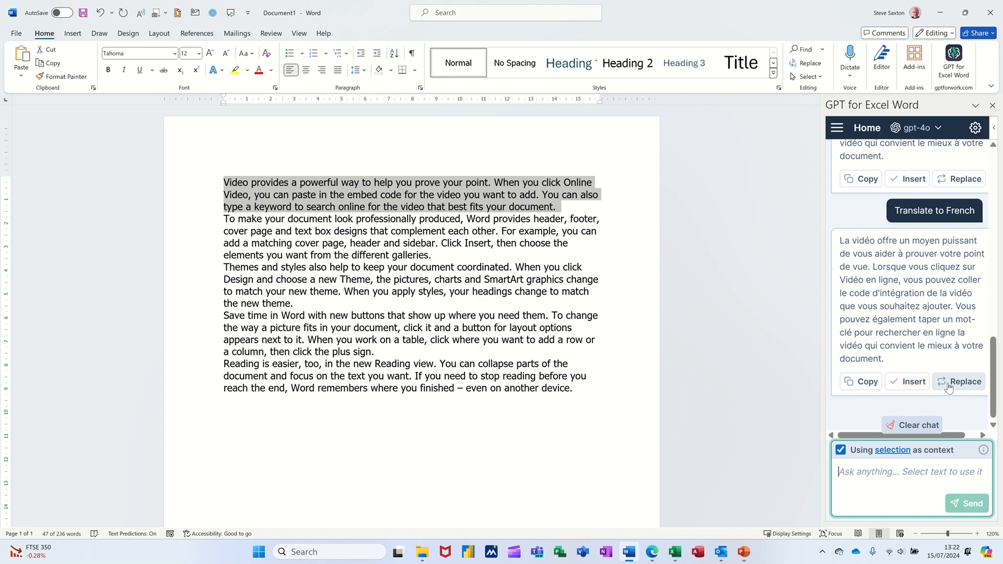
Replace the first paragraph with the French translation and add =rand() text above it.
left_click(962, 382)
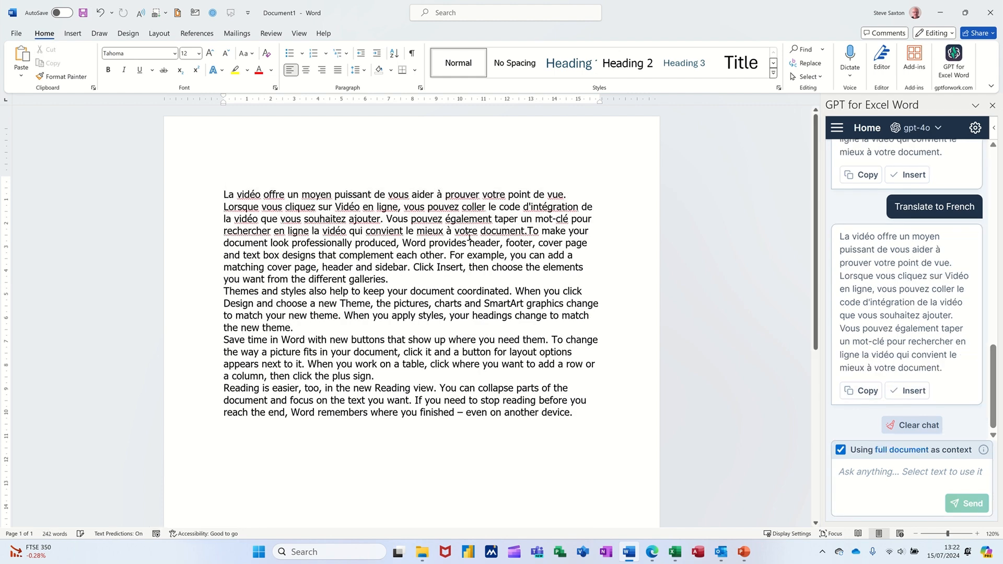
mouse_move(564, 274)
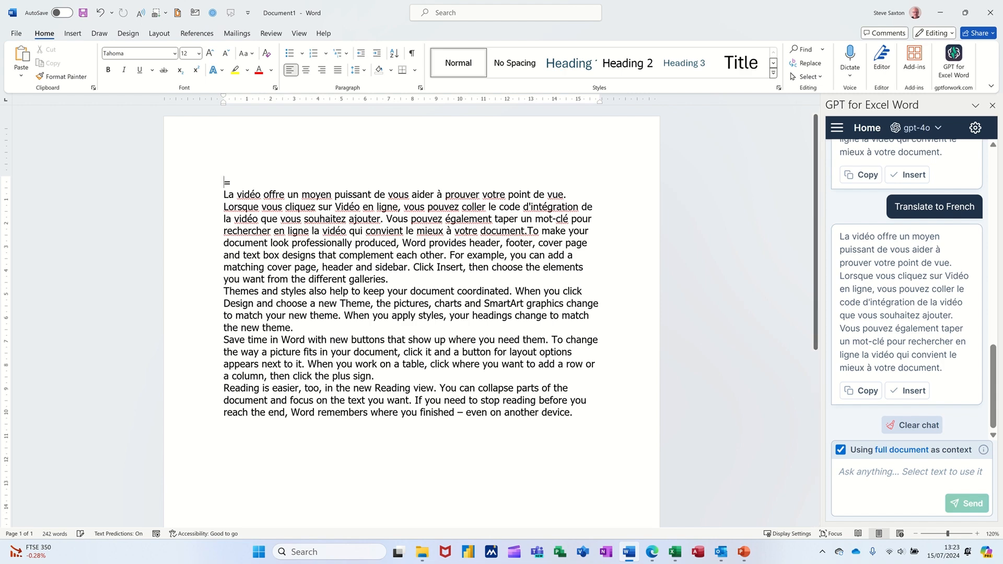
type("=rand(")
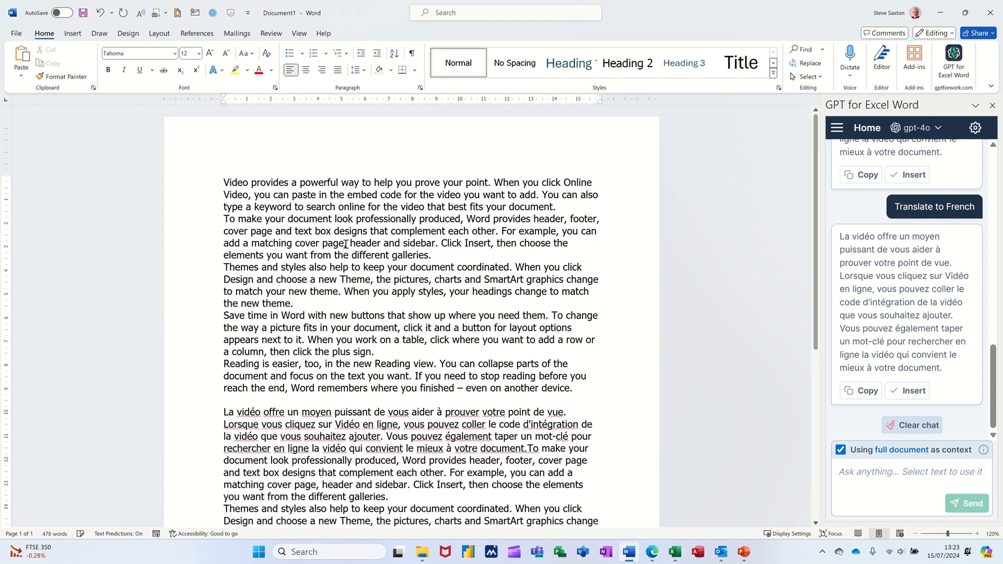
Select the English paragraphs, start a 'summarize' prompt, then clear the chat.
left_click_drag(224, 182, 556, 206)
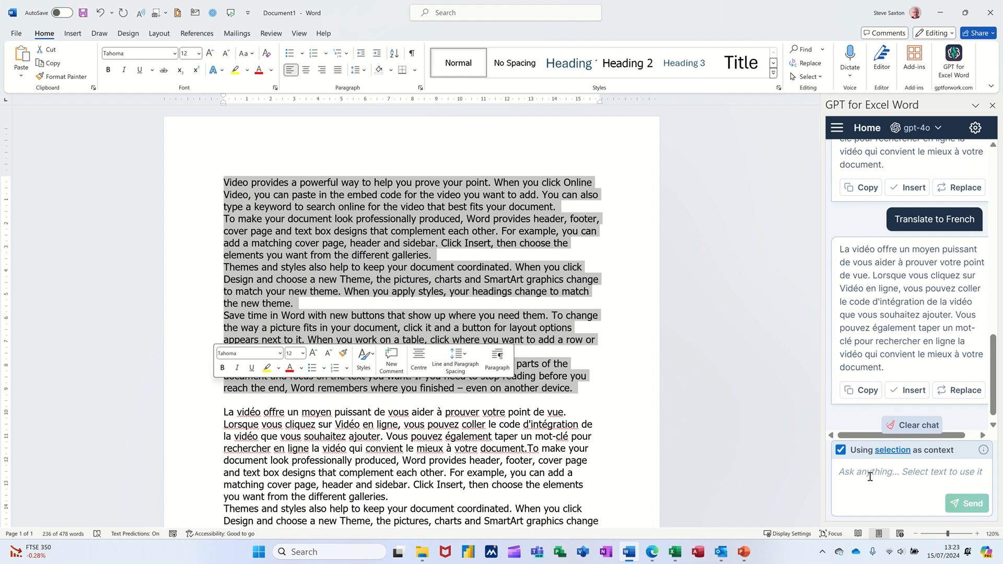
type("summari")
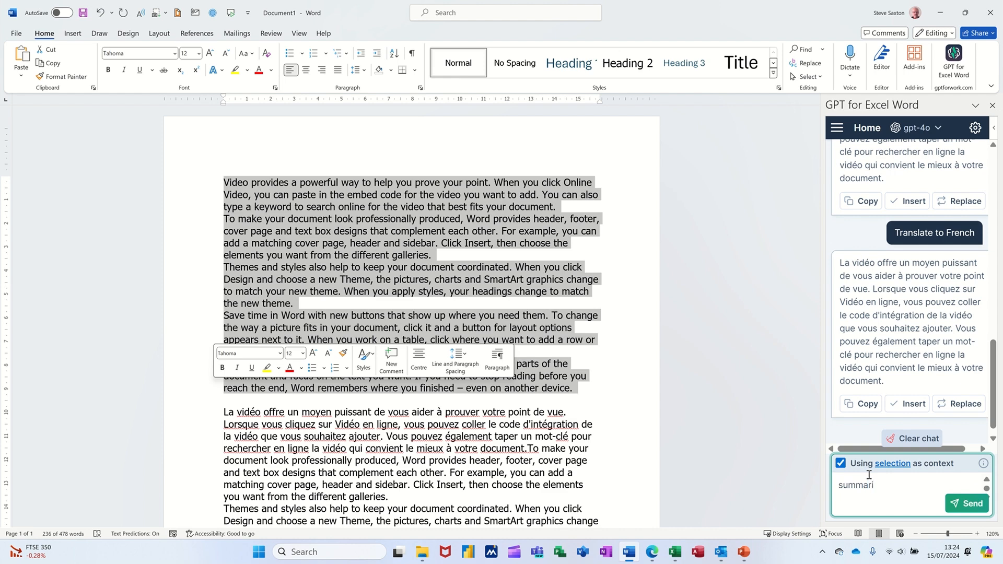
left_click(966, 504)
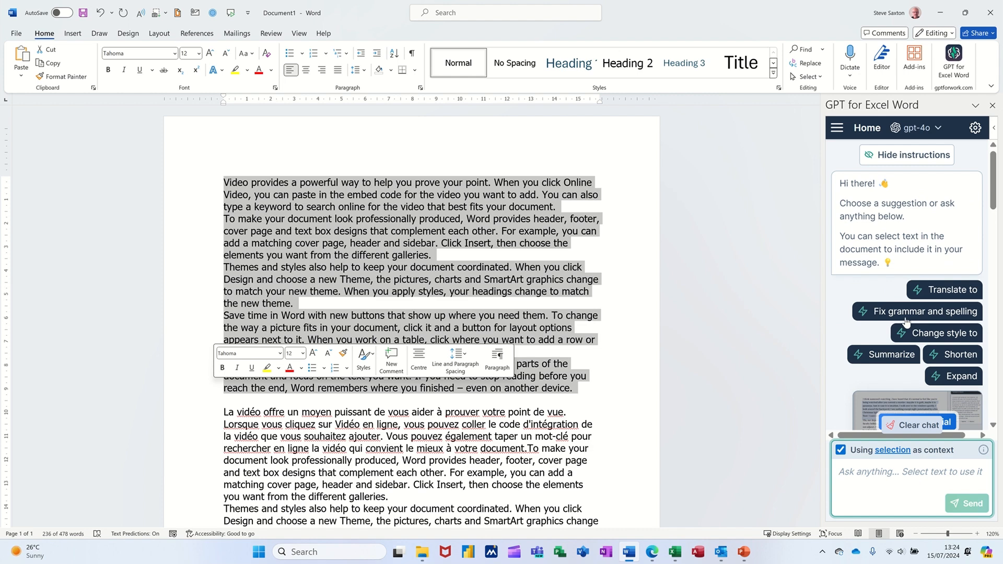
Use the Translate suggestion to get a French version of the opening paragraph.
left_click(935, 331)
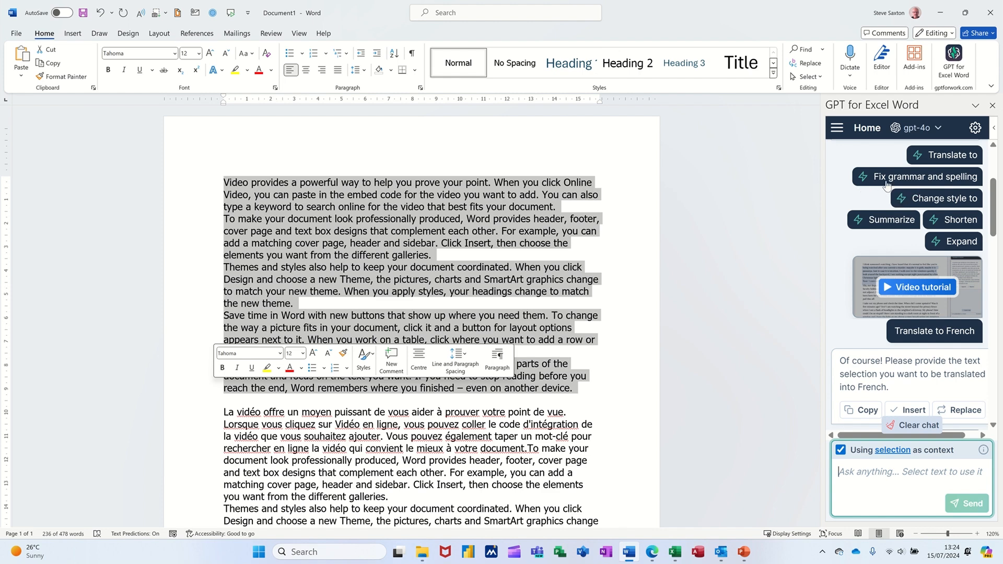
mouse_move(929, 182)
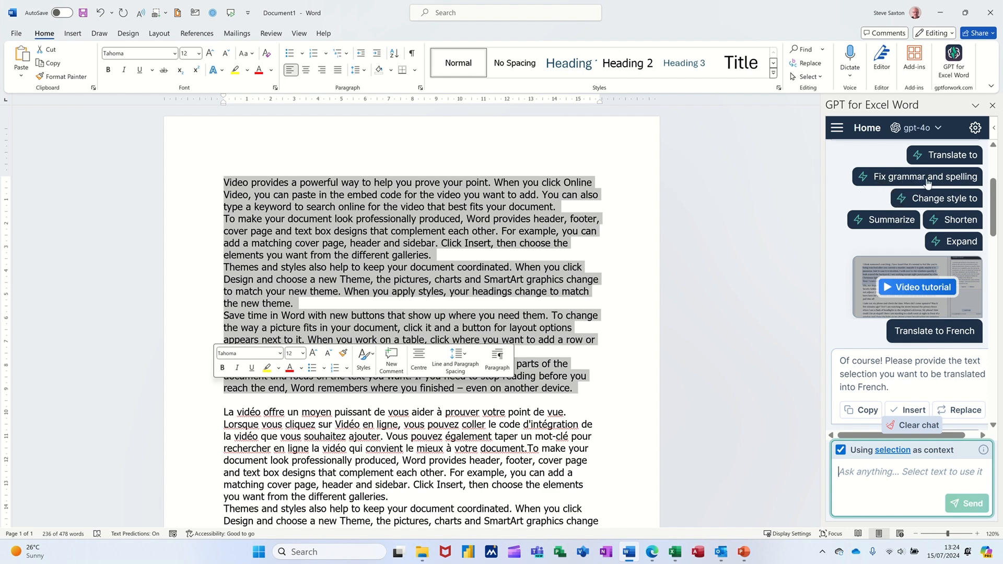
mouse_move(946, 220)
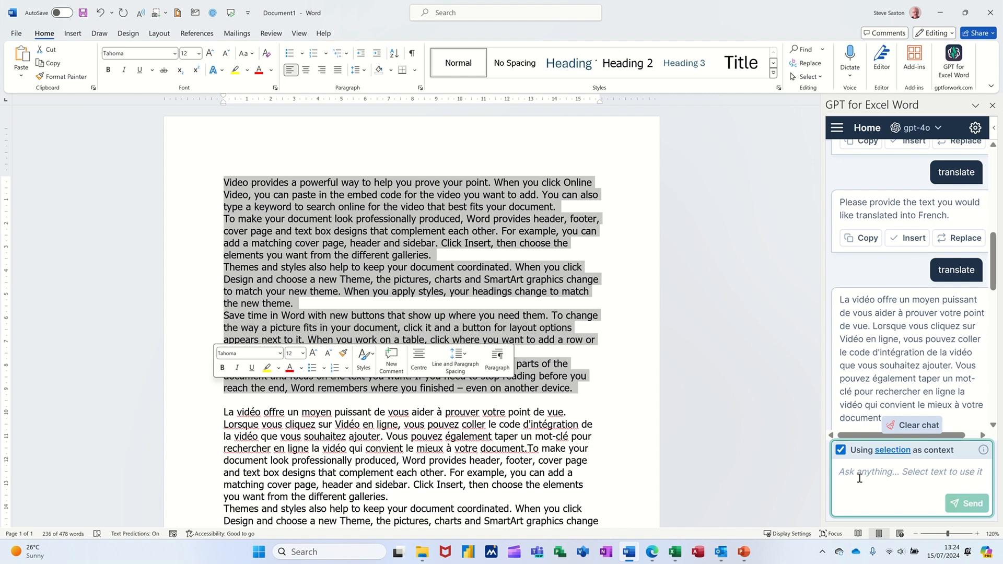
mouse_move(868, 441)
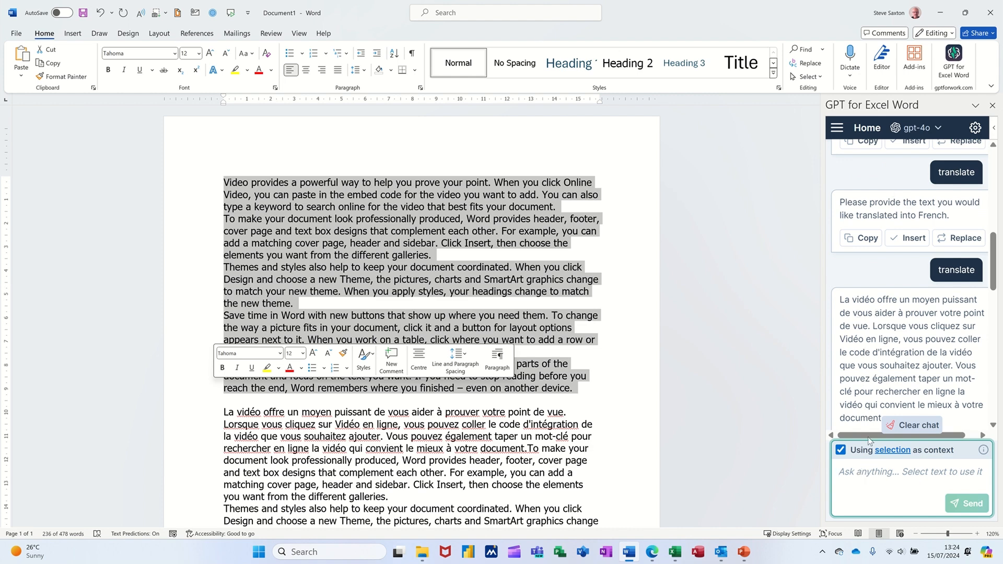
mouse_move(866, 470)
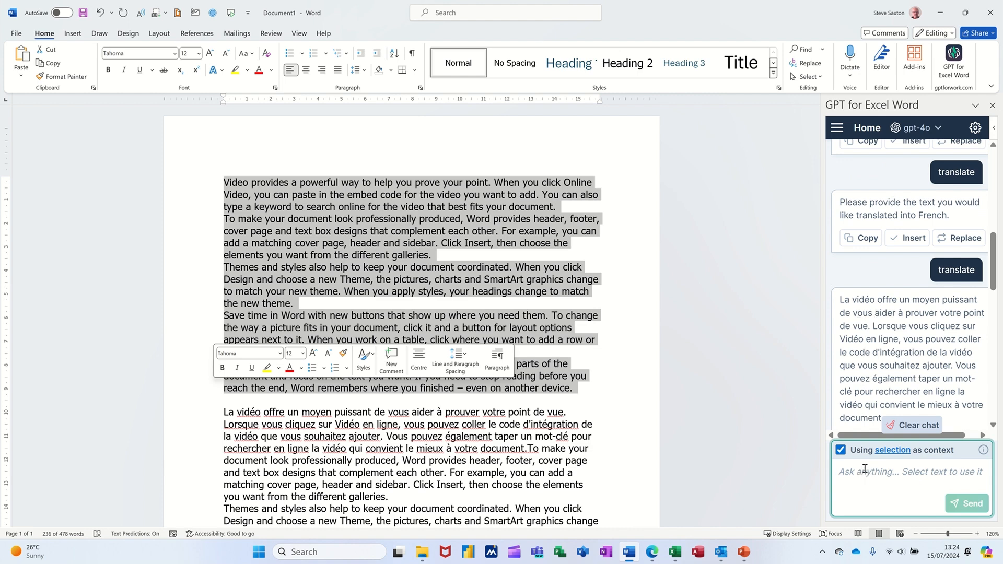
left_click(908, 471)
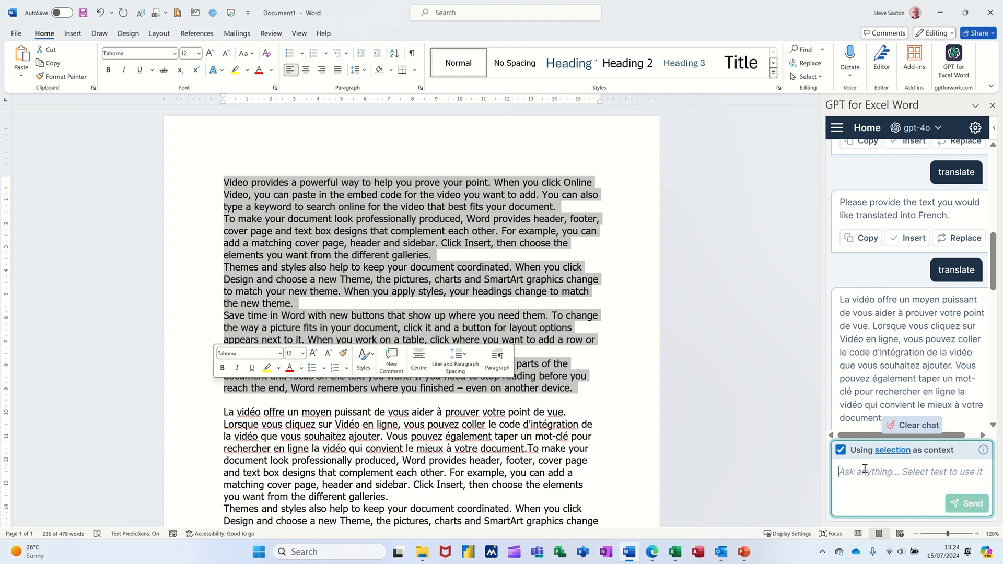
mouse_move(865, 472)
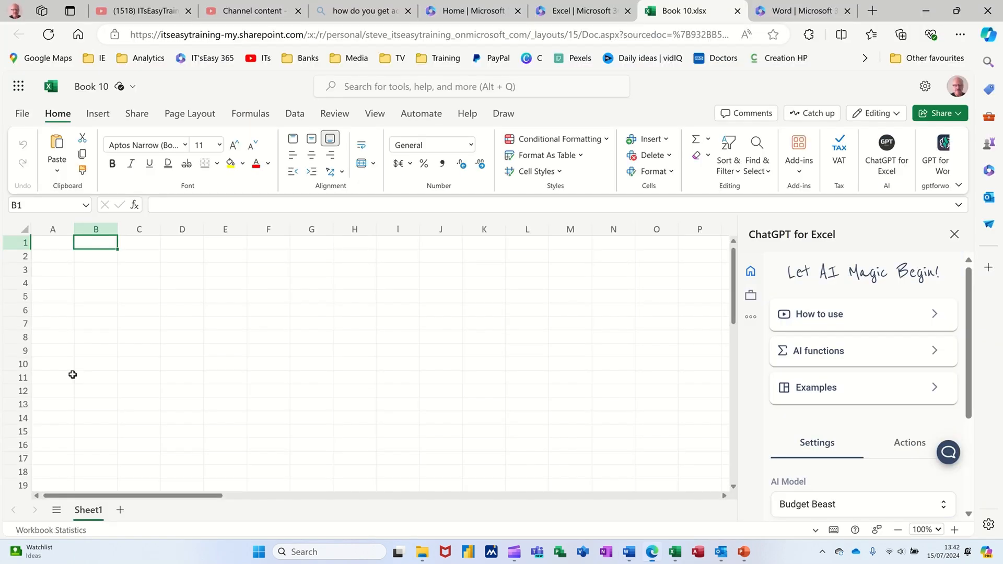
mouse_move(498, 372)
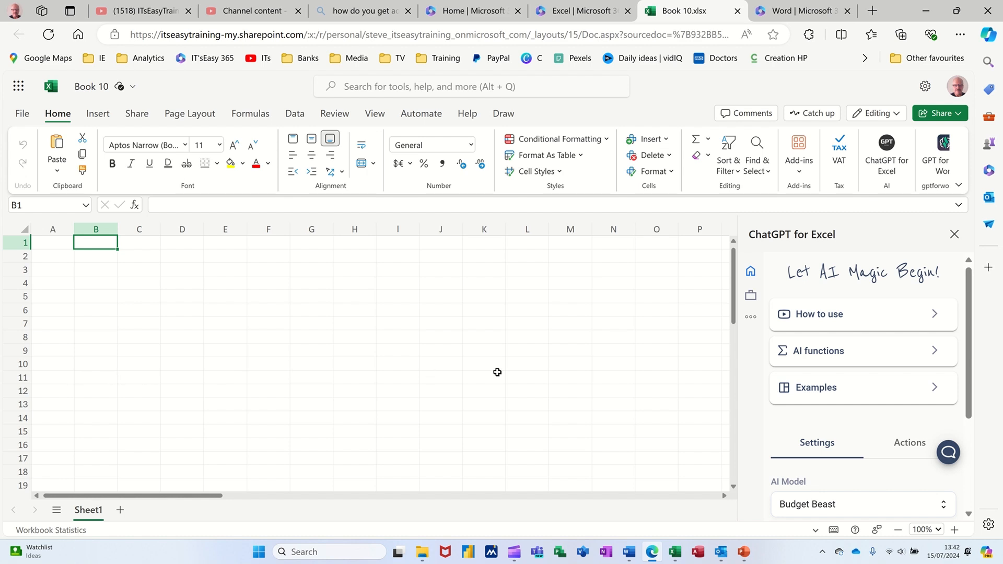
mouse_move(874, 358)
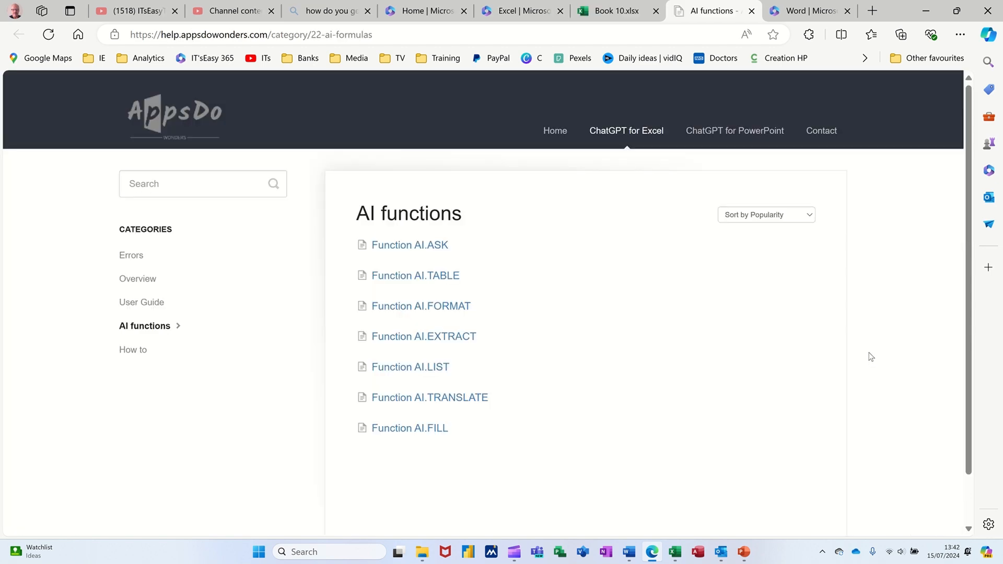
mouse_move(423, 337)
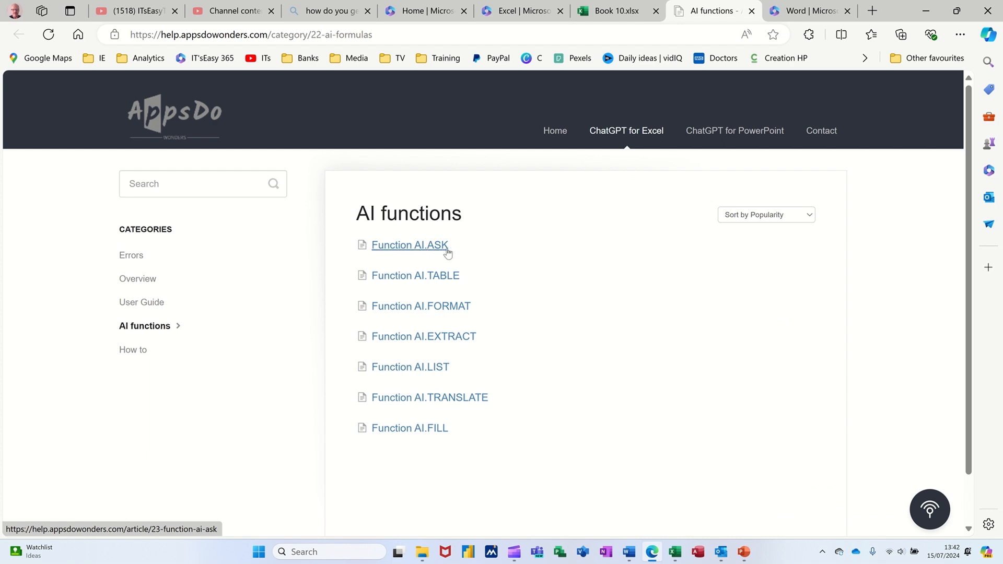
mouse_move(644, 12)
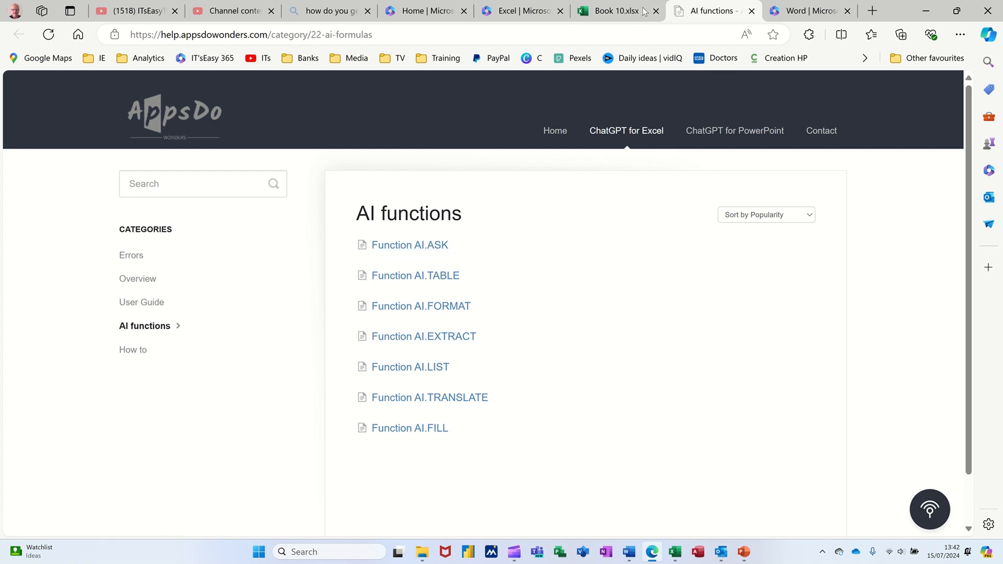
Return from the AppsDo help page to the Book 10 workbook tab.
left_click(614, 10)
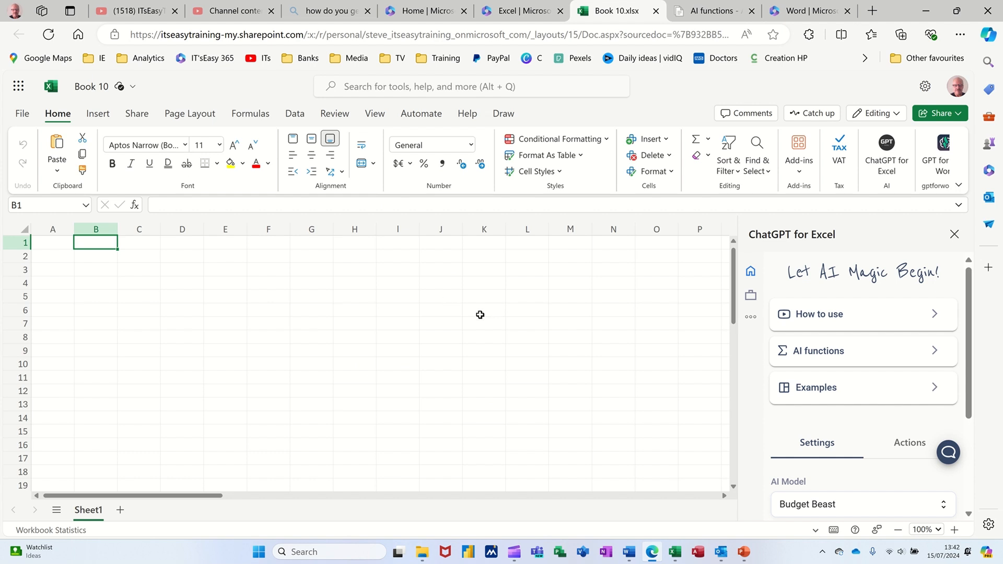
Enter =ai.ask("list top 3 movies of all time") in cell B2.
left_click(95, 255)
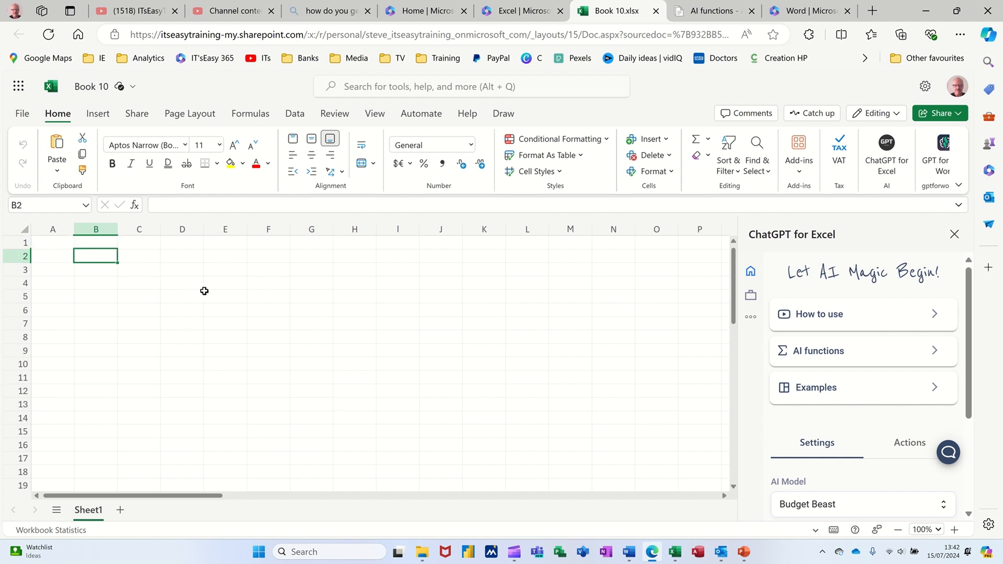
type("=a")
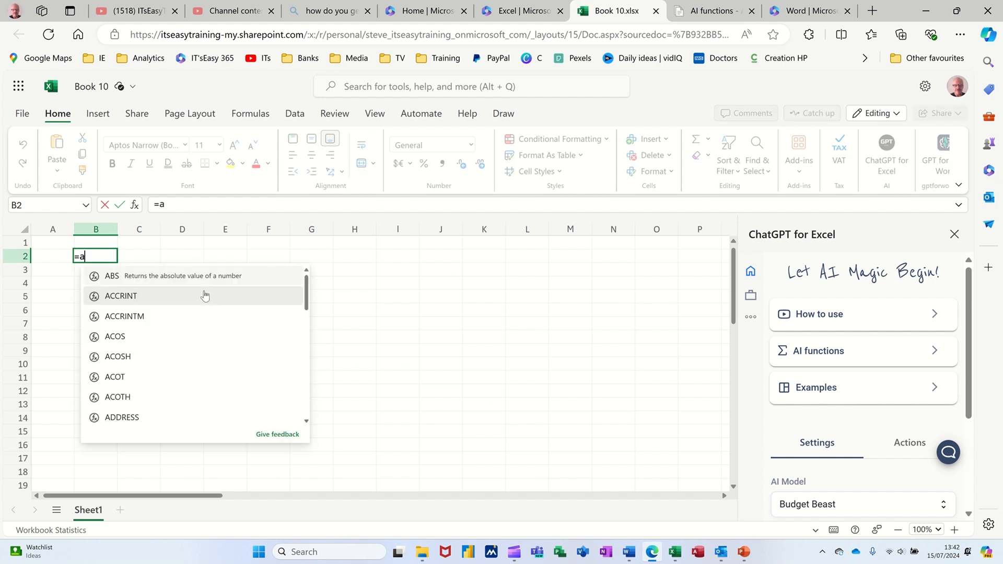
type("i.")
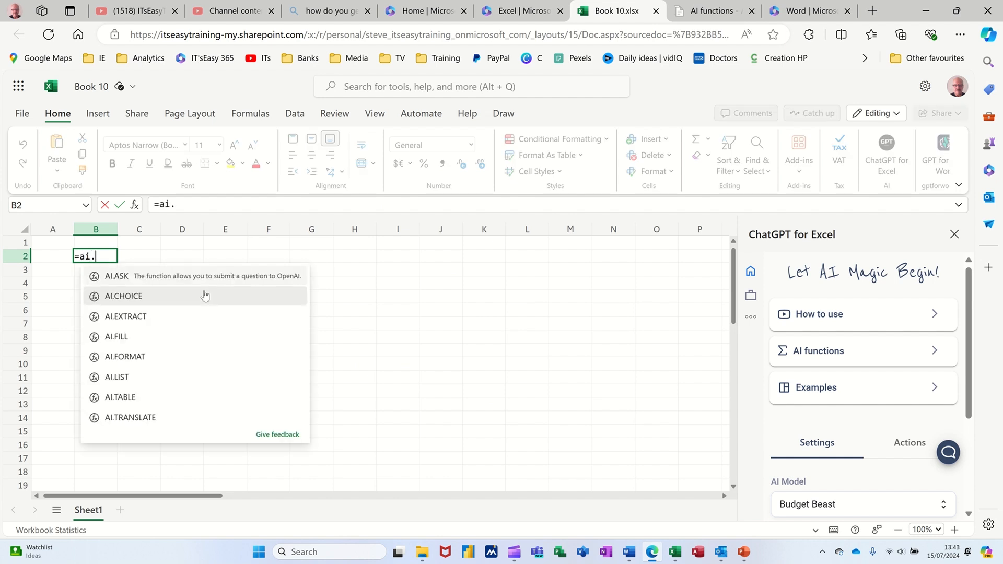
type("ask")
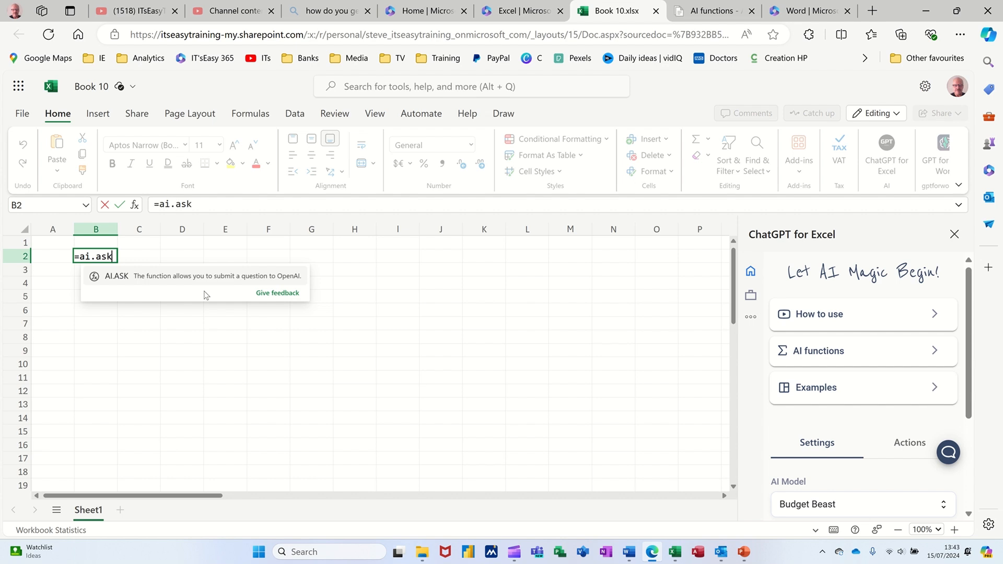
type("(")
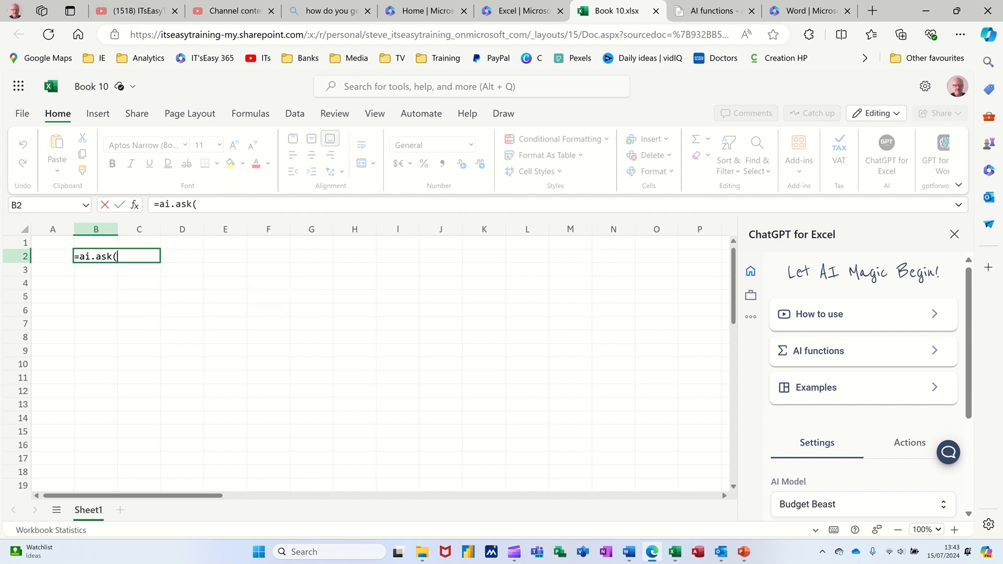
type("\"")
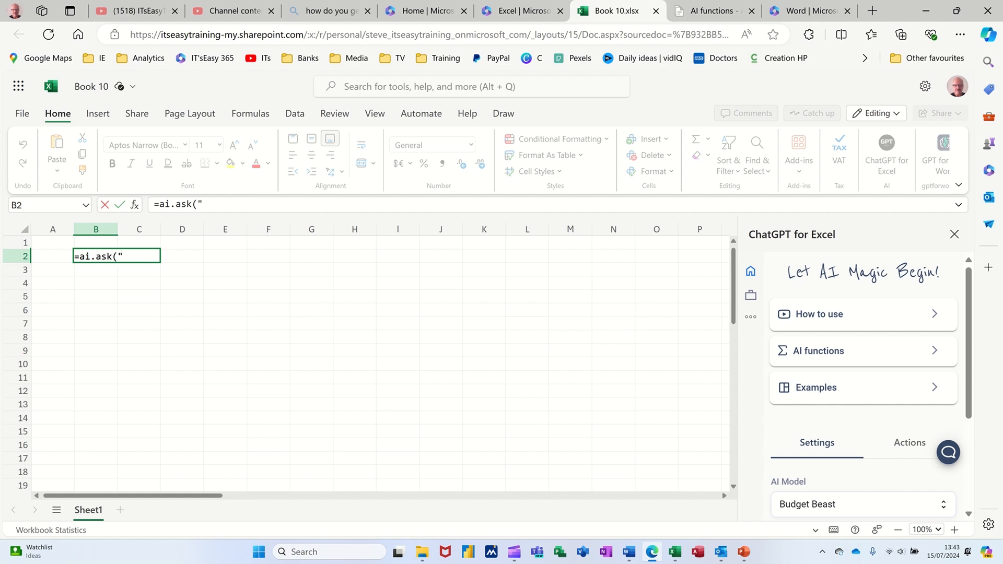
type("list top 3")
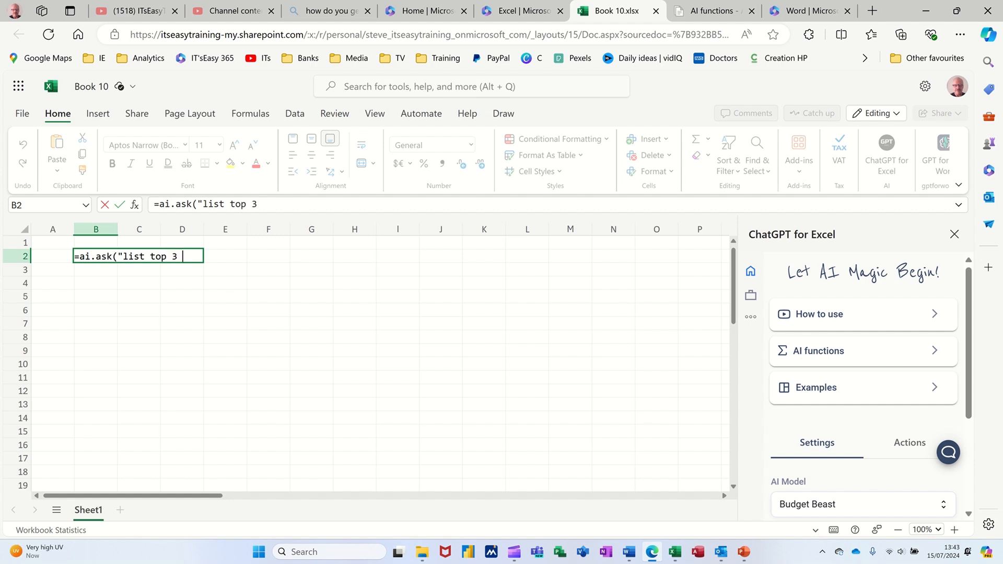
type("movies")
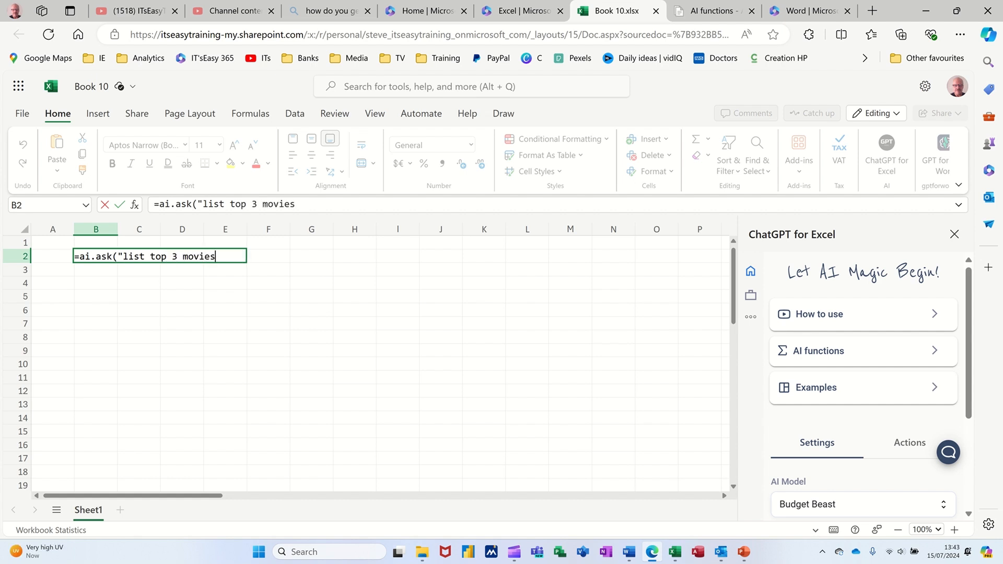
type("of all")
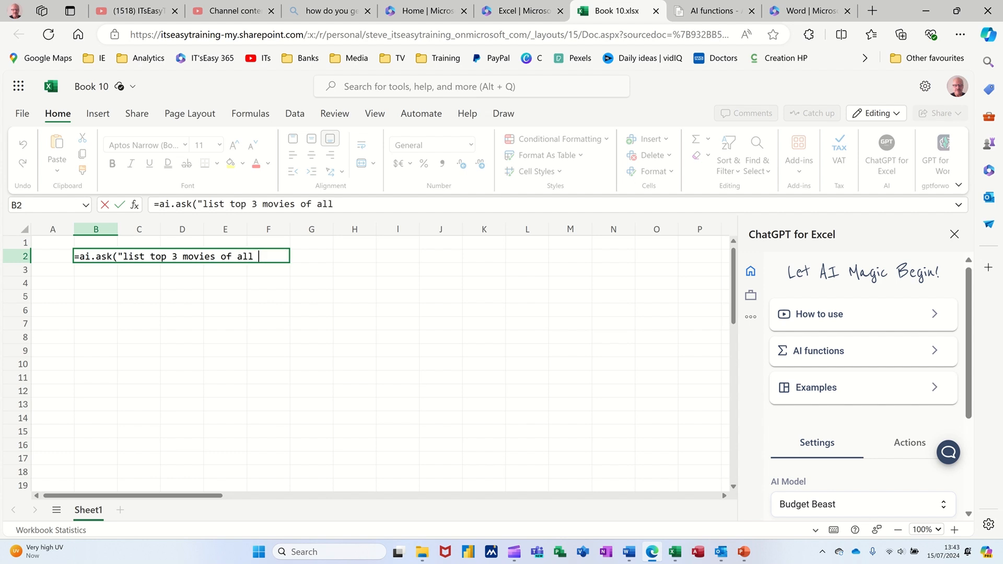
type("time")
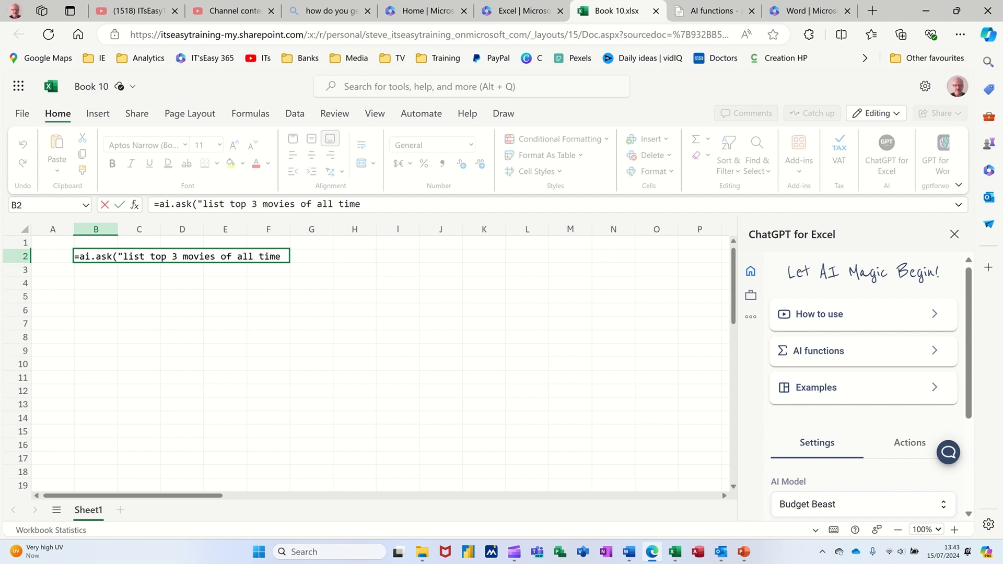
type("\")")
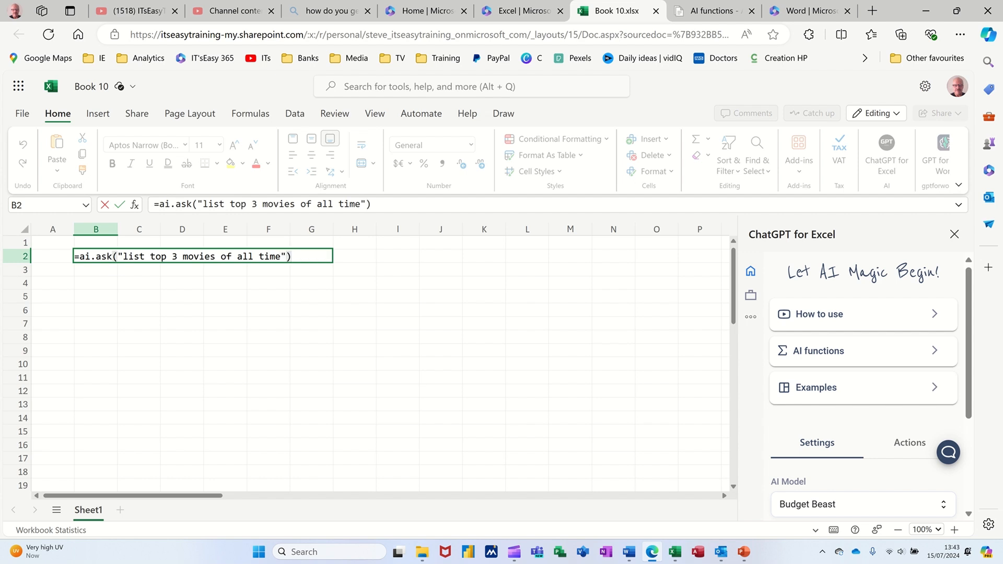
key("enter")
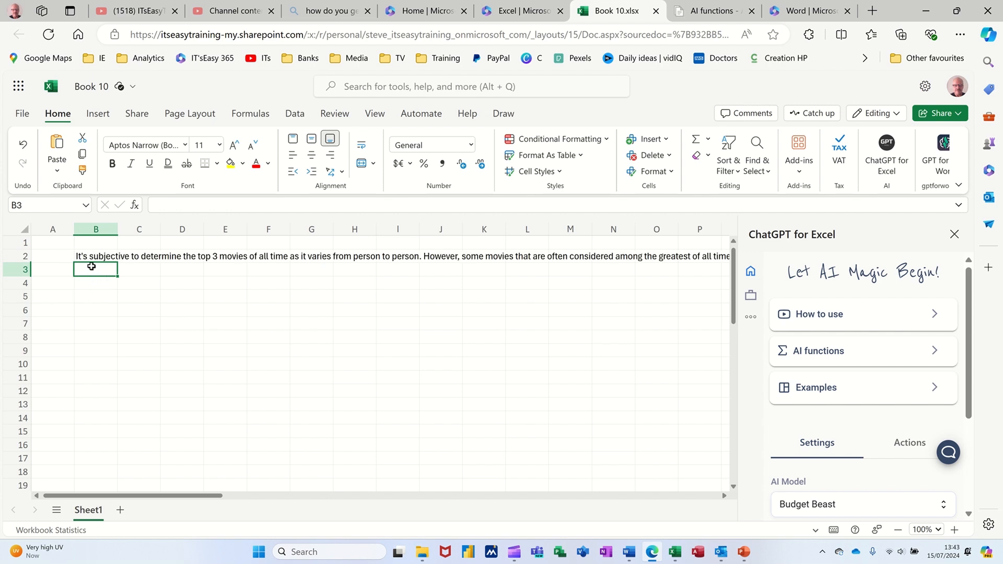
mouse_move(114, 272)
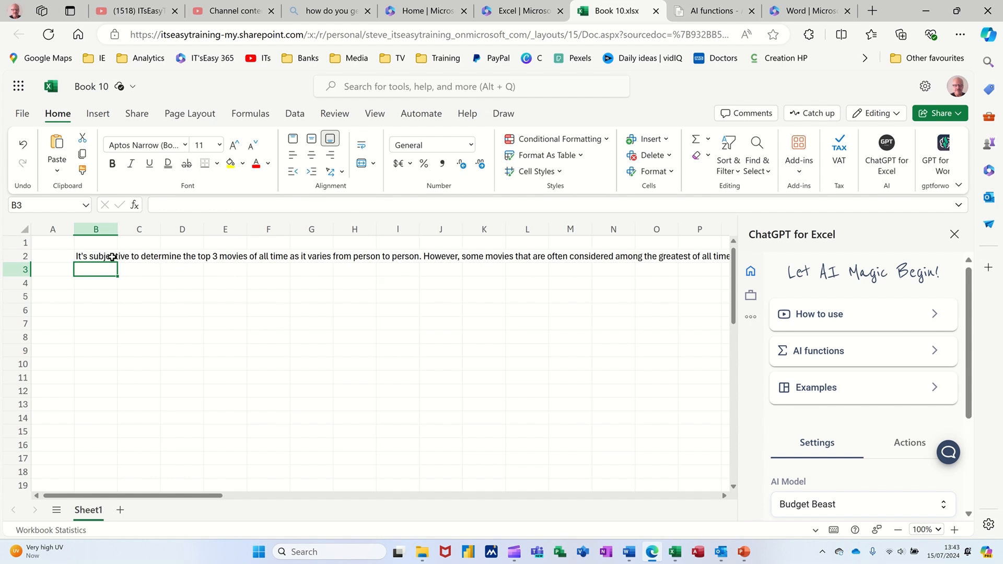
Merge and wrap B2:G11 so the answer lists The Godfather, Shawshank Redemption and Dark Knight.
left_click(96, 256)
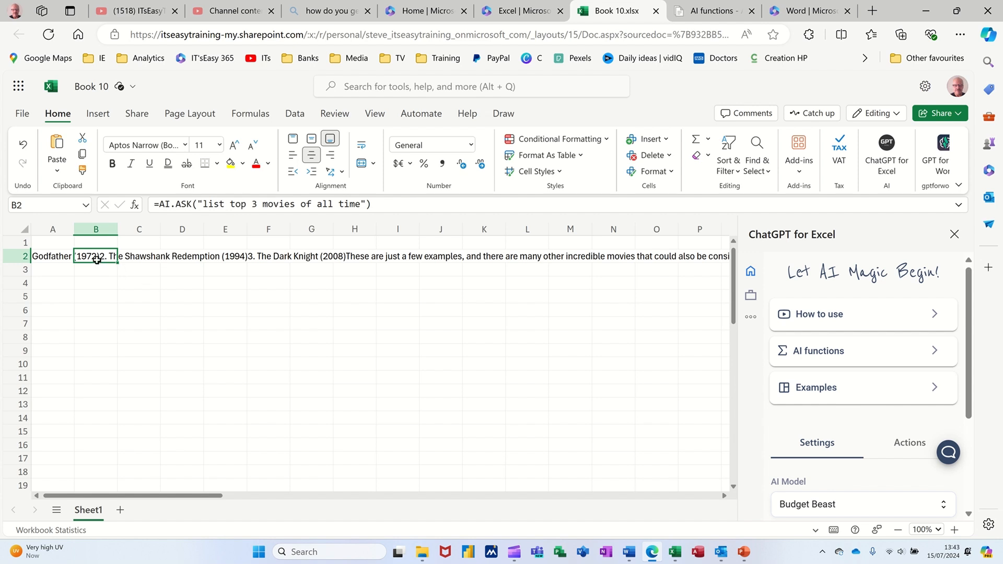
left_click_drag(96, 256, 312, 377)
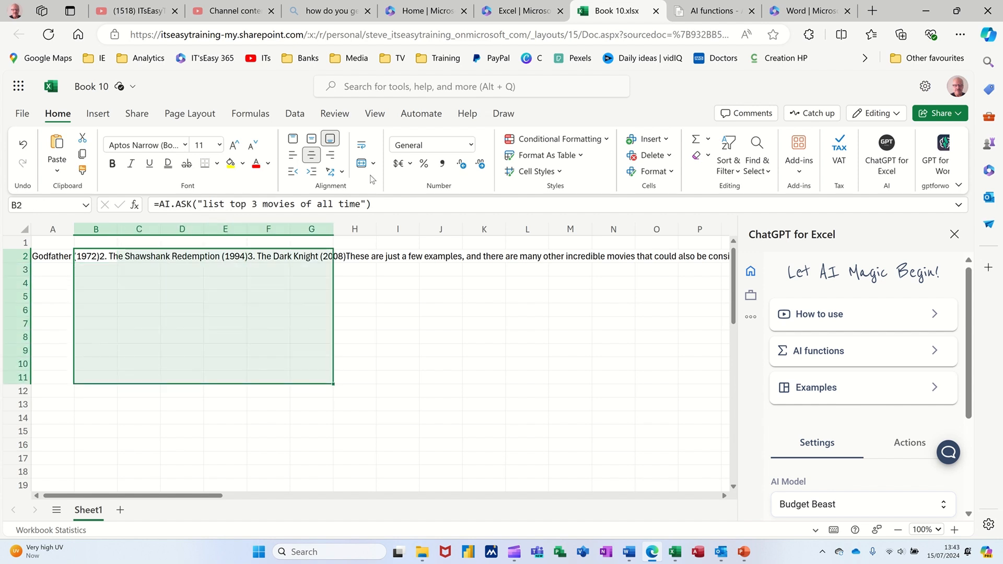
left_click(361, 163)
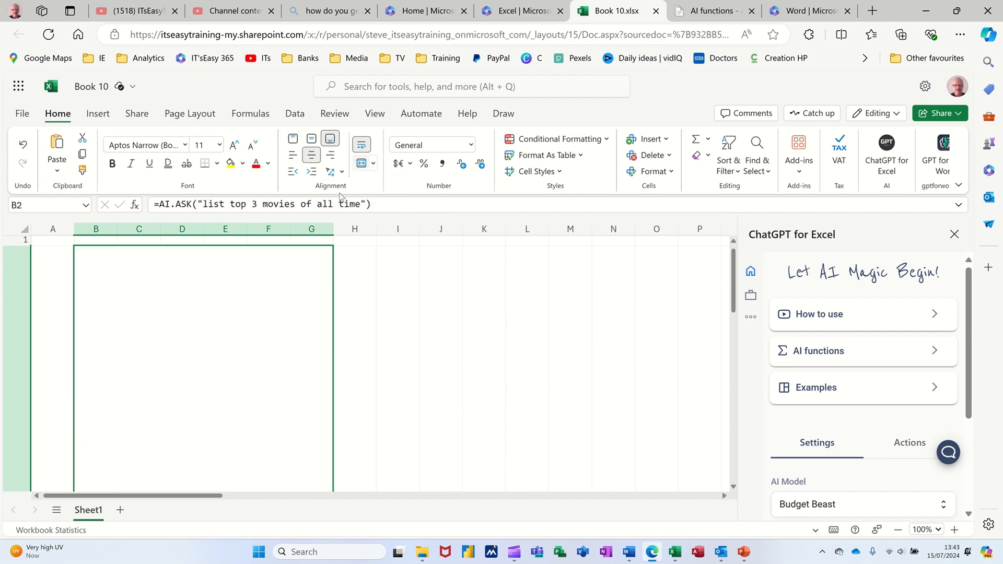
scroll("down", 3)
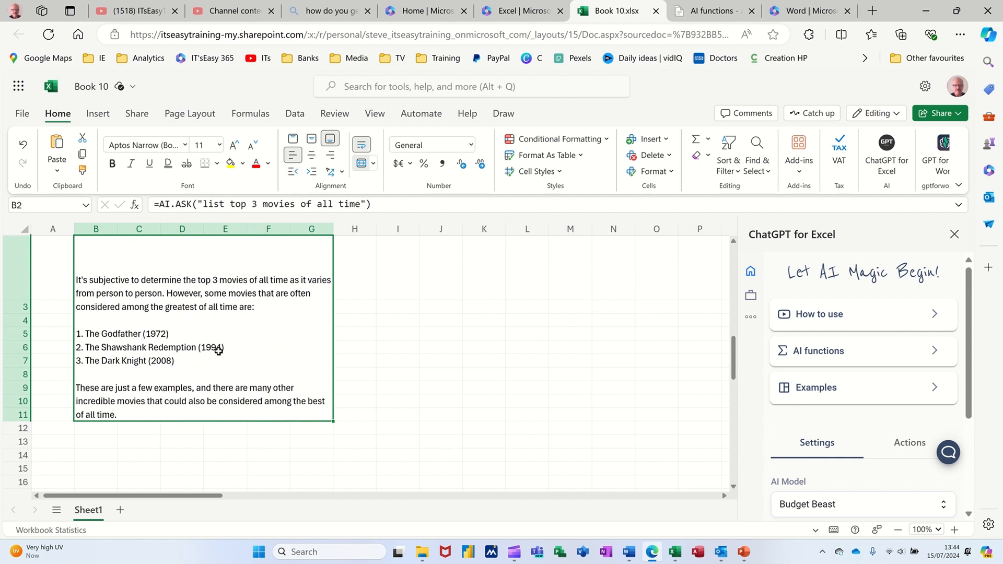
scroll("down", 3)
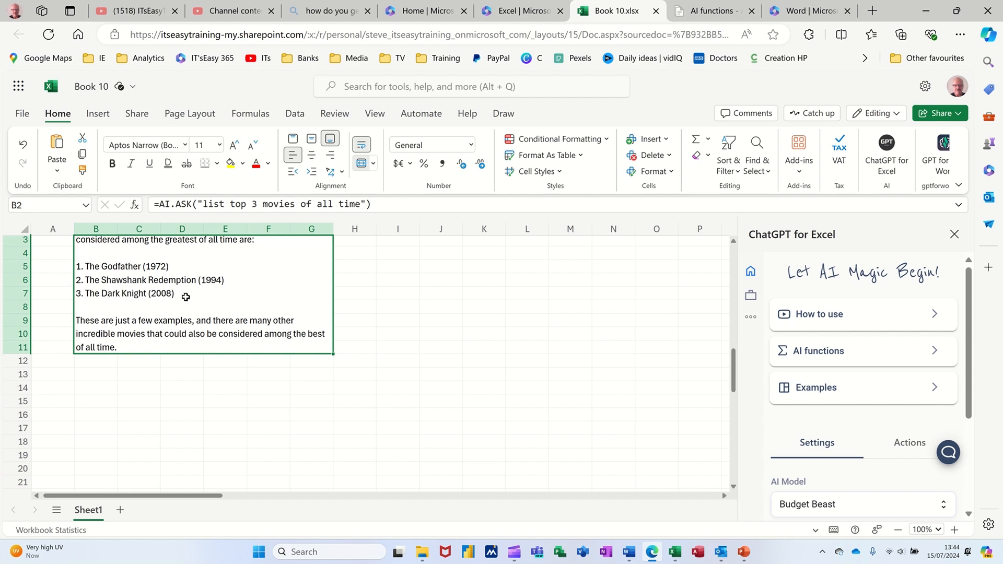
mouse_move(123, 308)
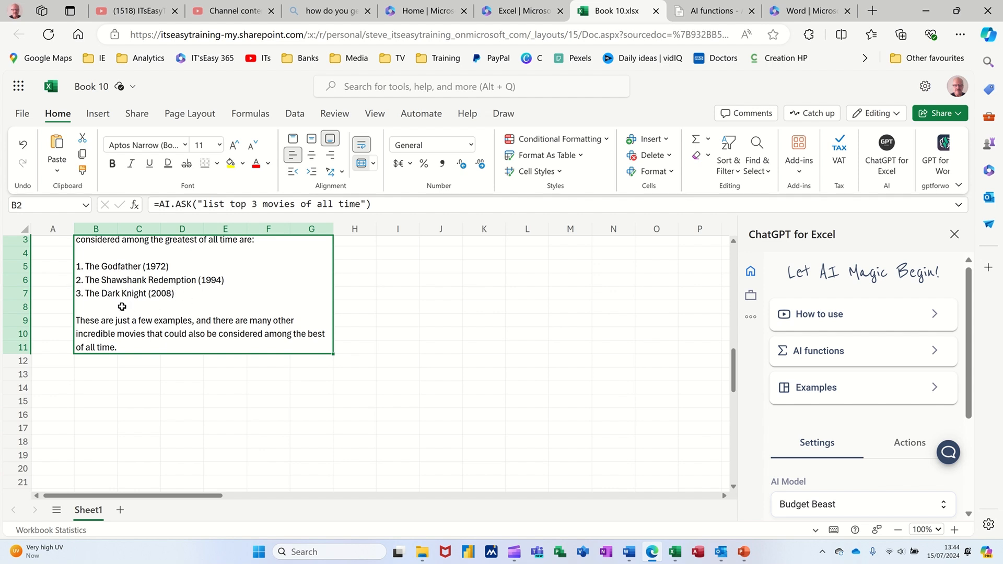
mouse_move(183, 312)
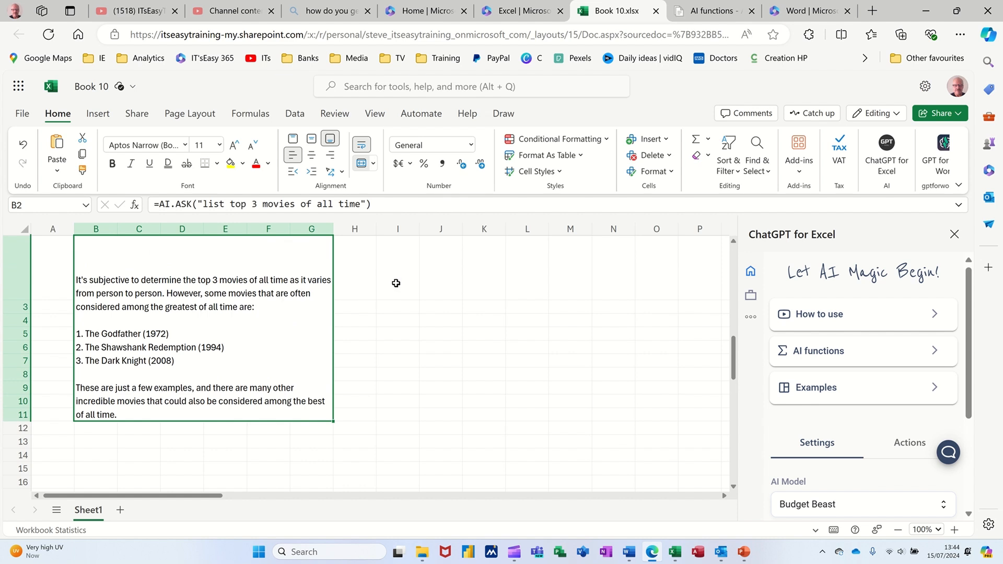
left_click(397, 267)
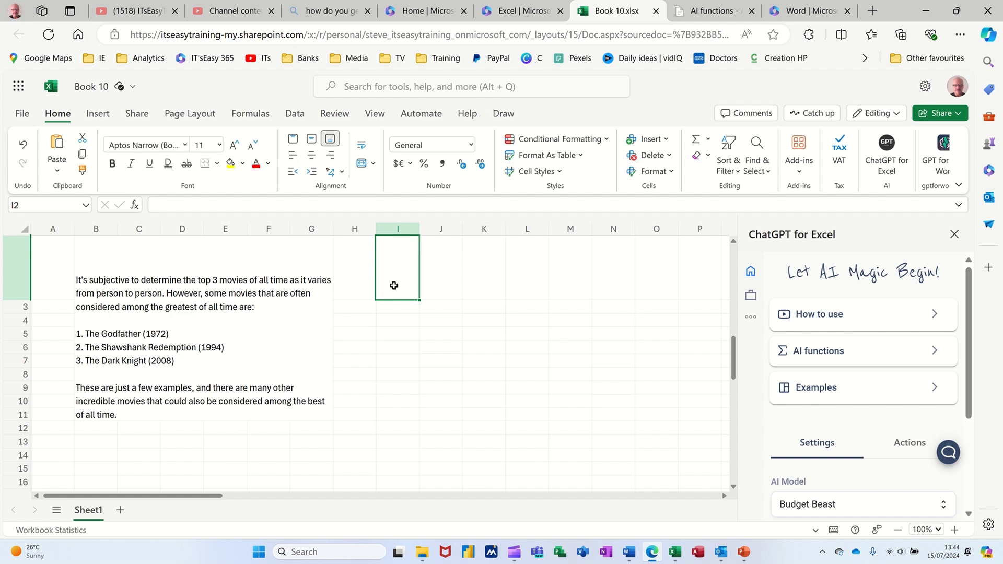
mouse_move(588, 264)
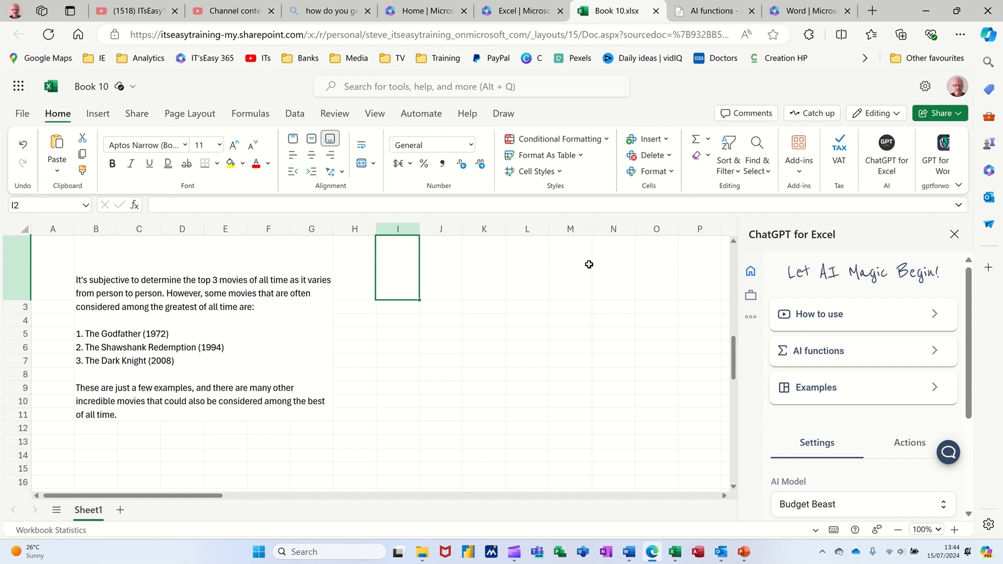
left_click(988, 34)
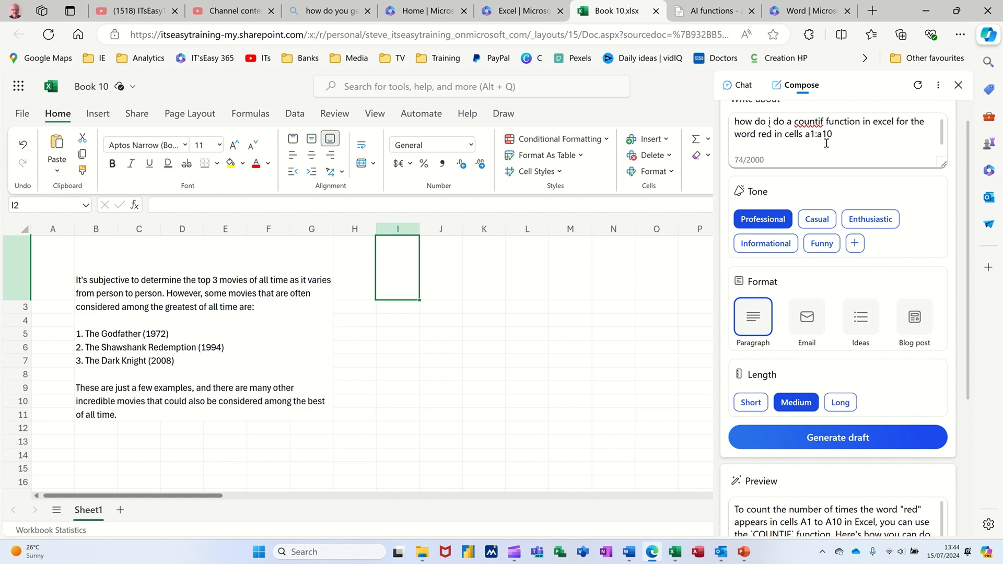
Scroll the Copilot draft explaining =COUNTIF(A1:A10, "red").
scroll("down", 3)
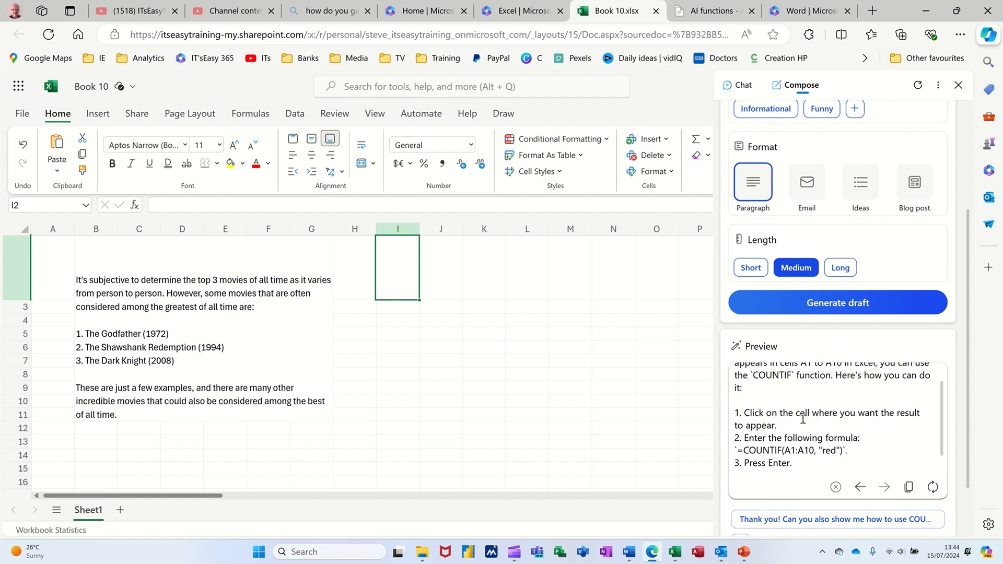
scroll("down", 3)
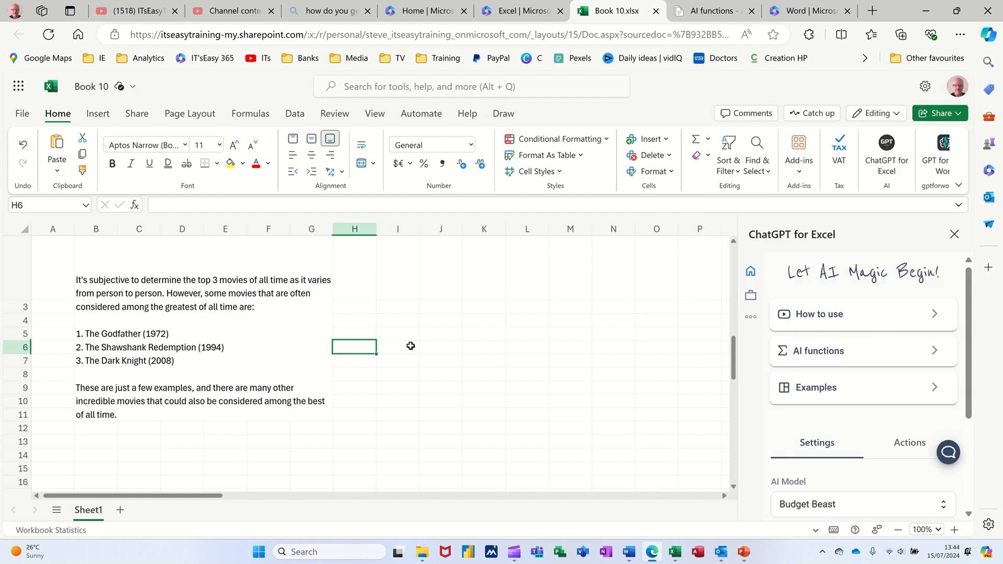
mouse_move(457, 346)
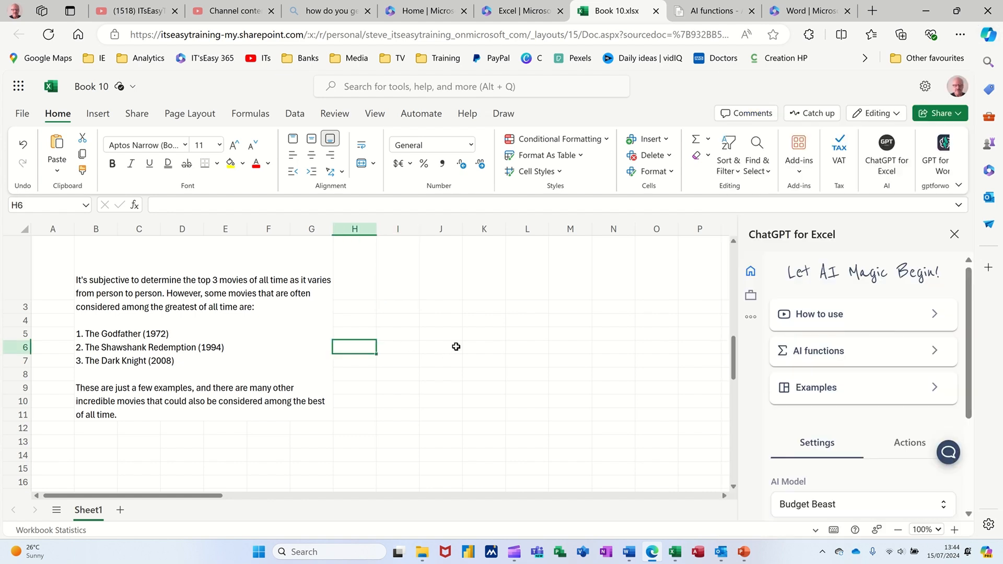